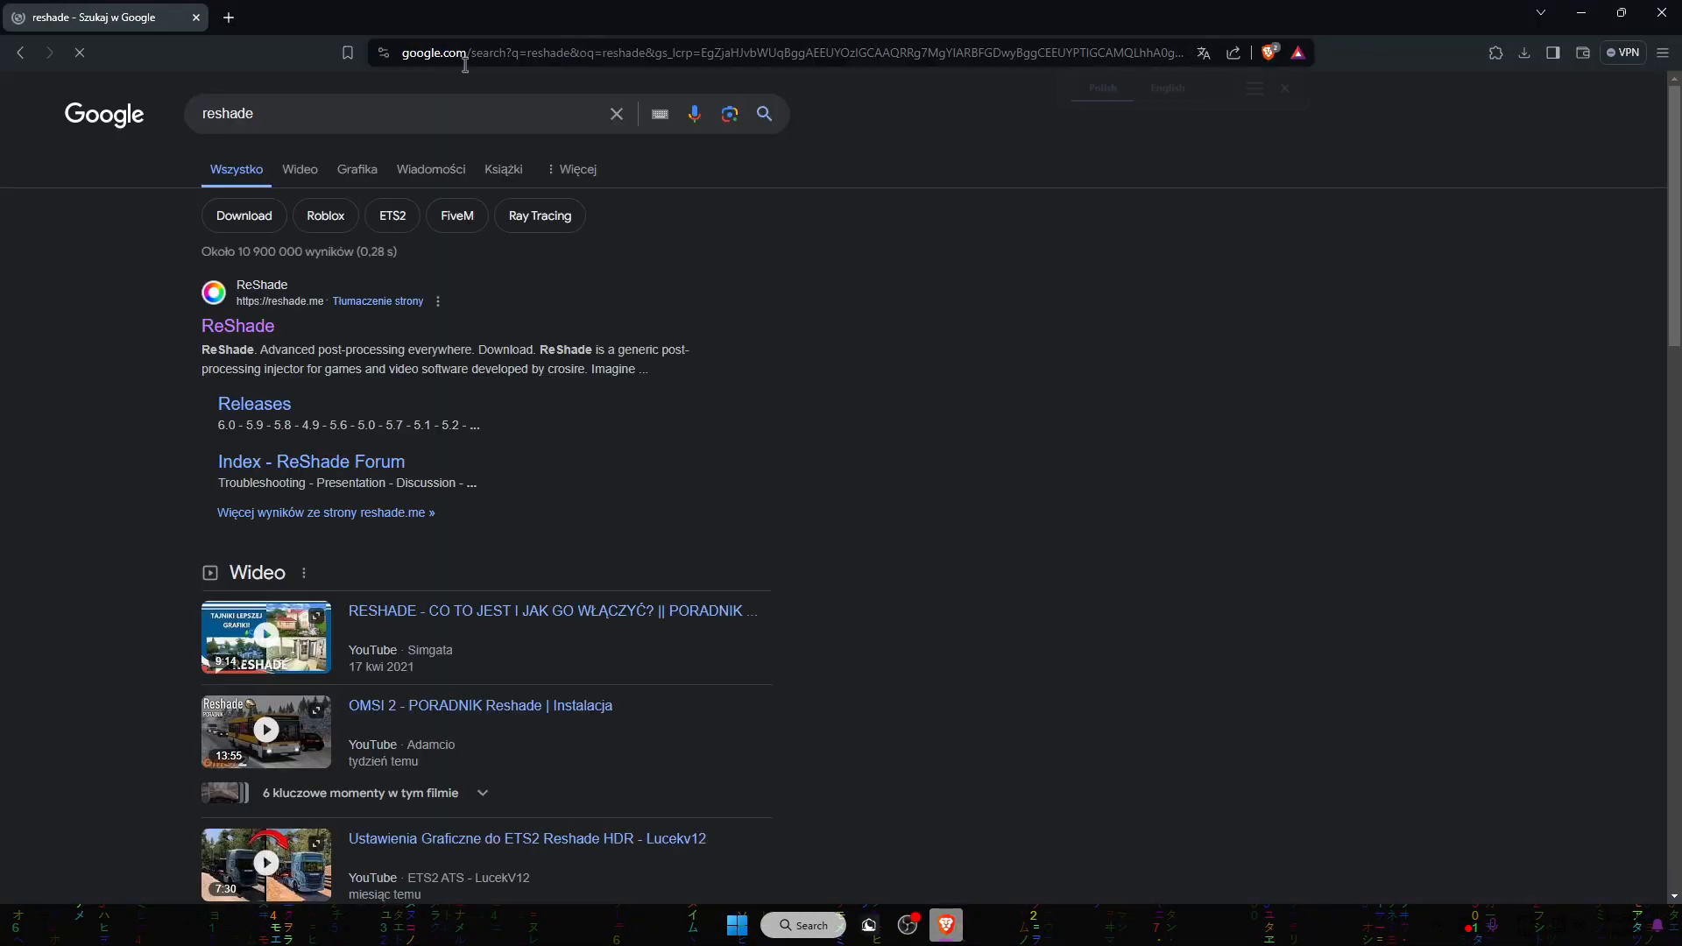
- Download the ReShade 6.1.0 setup file from reshade.me and save it
{"action": "left_click", "coordinate": [238, 326]}
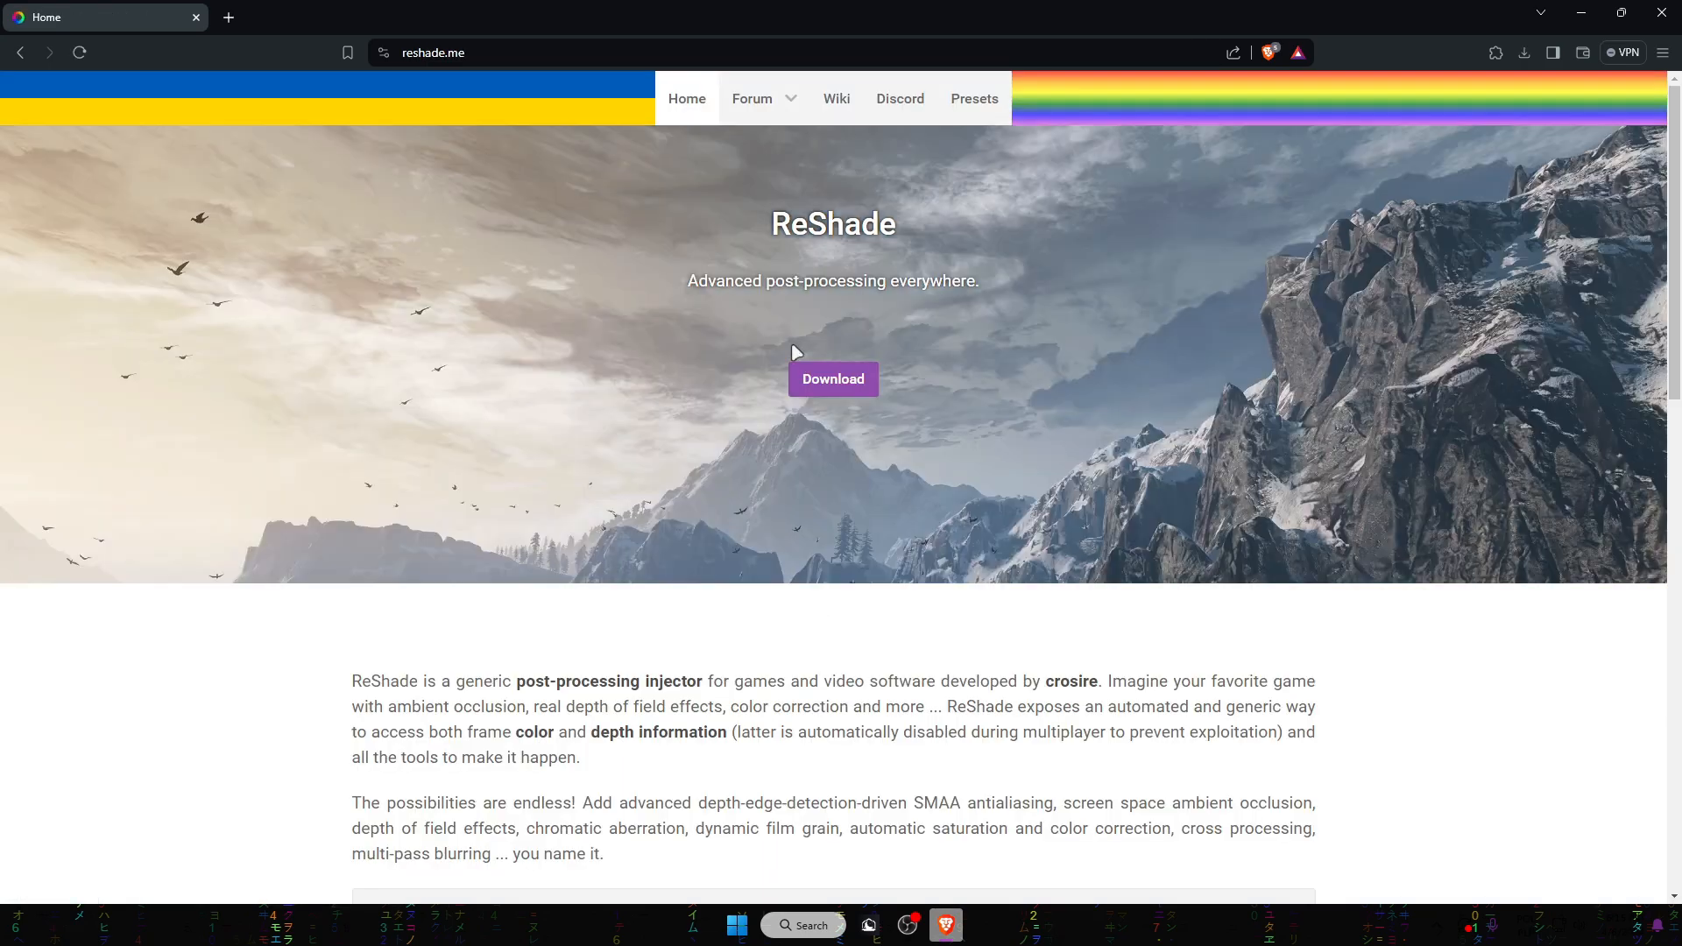
{"action": "mouse_move", "coordinate": [833, 384]}
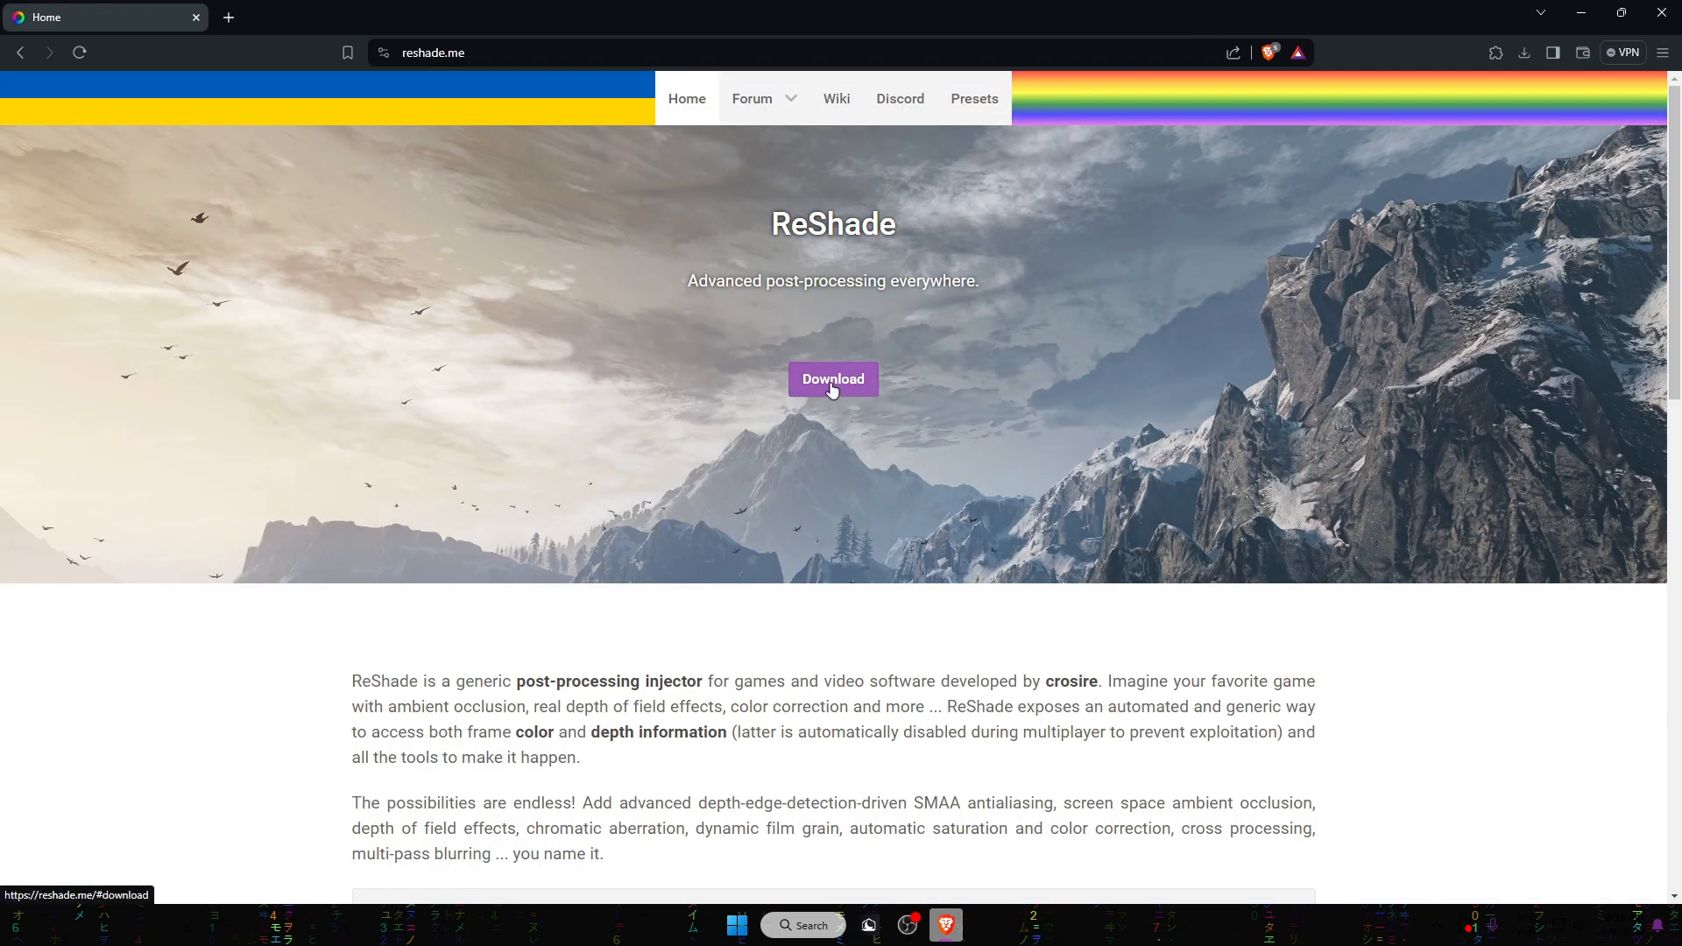
{"action": "left_click", "coordinate": [832, 378]}
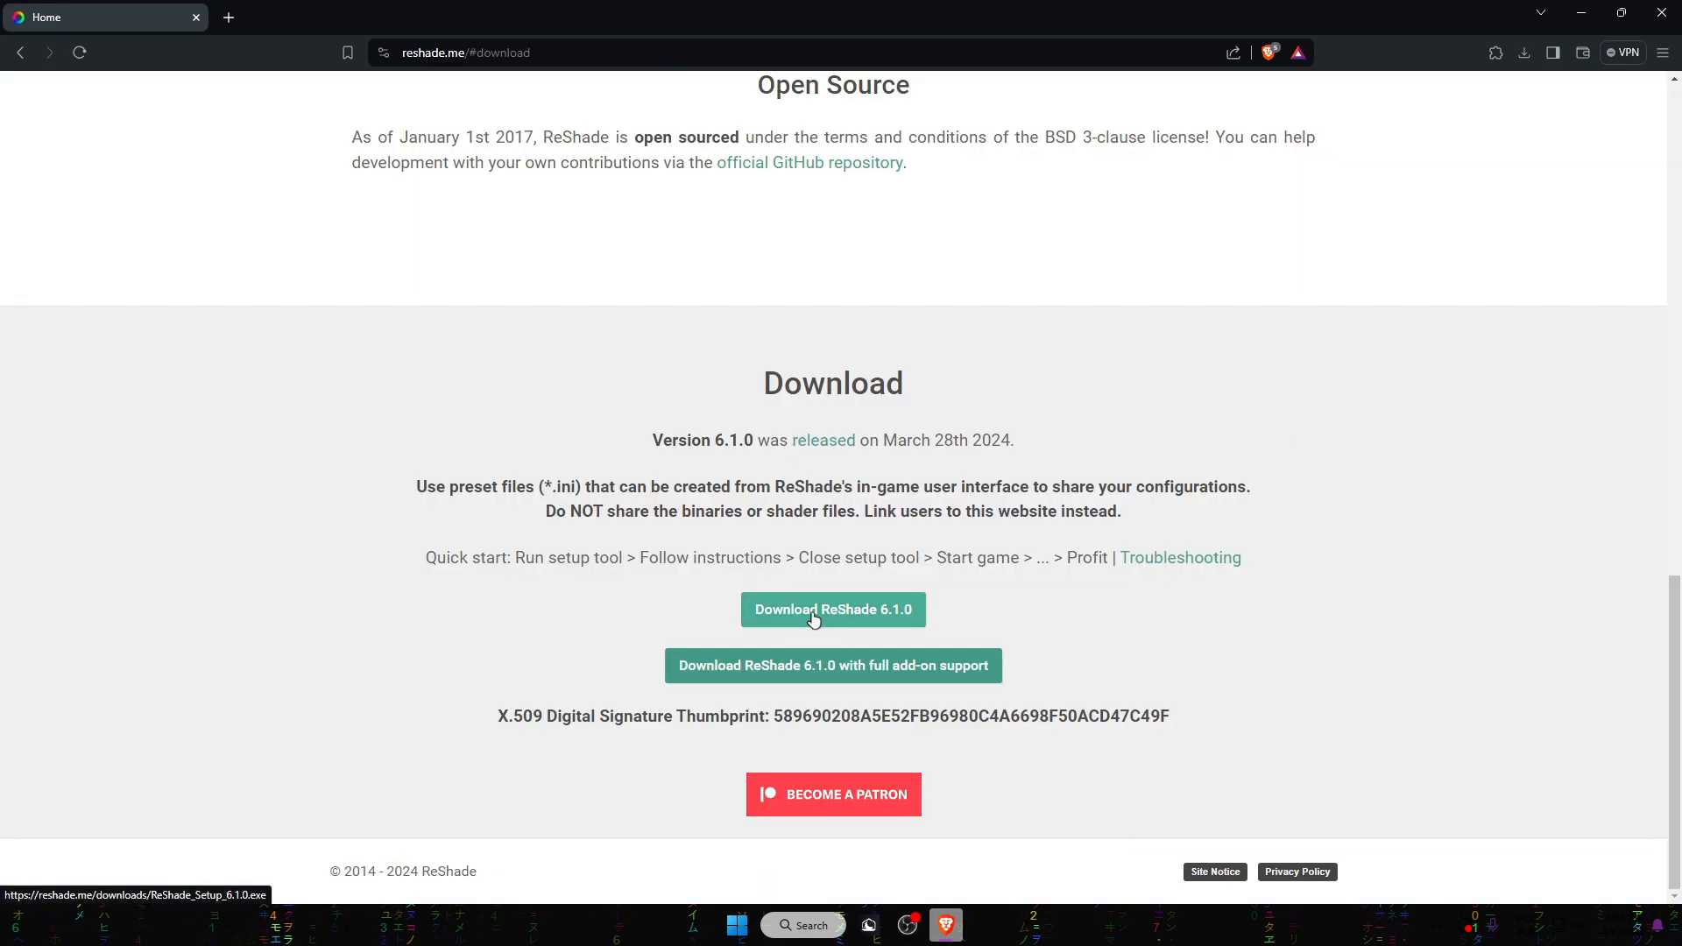
{"action": "left_click", "coordinate": [832, 610]}
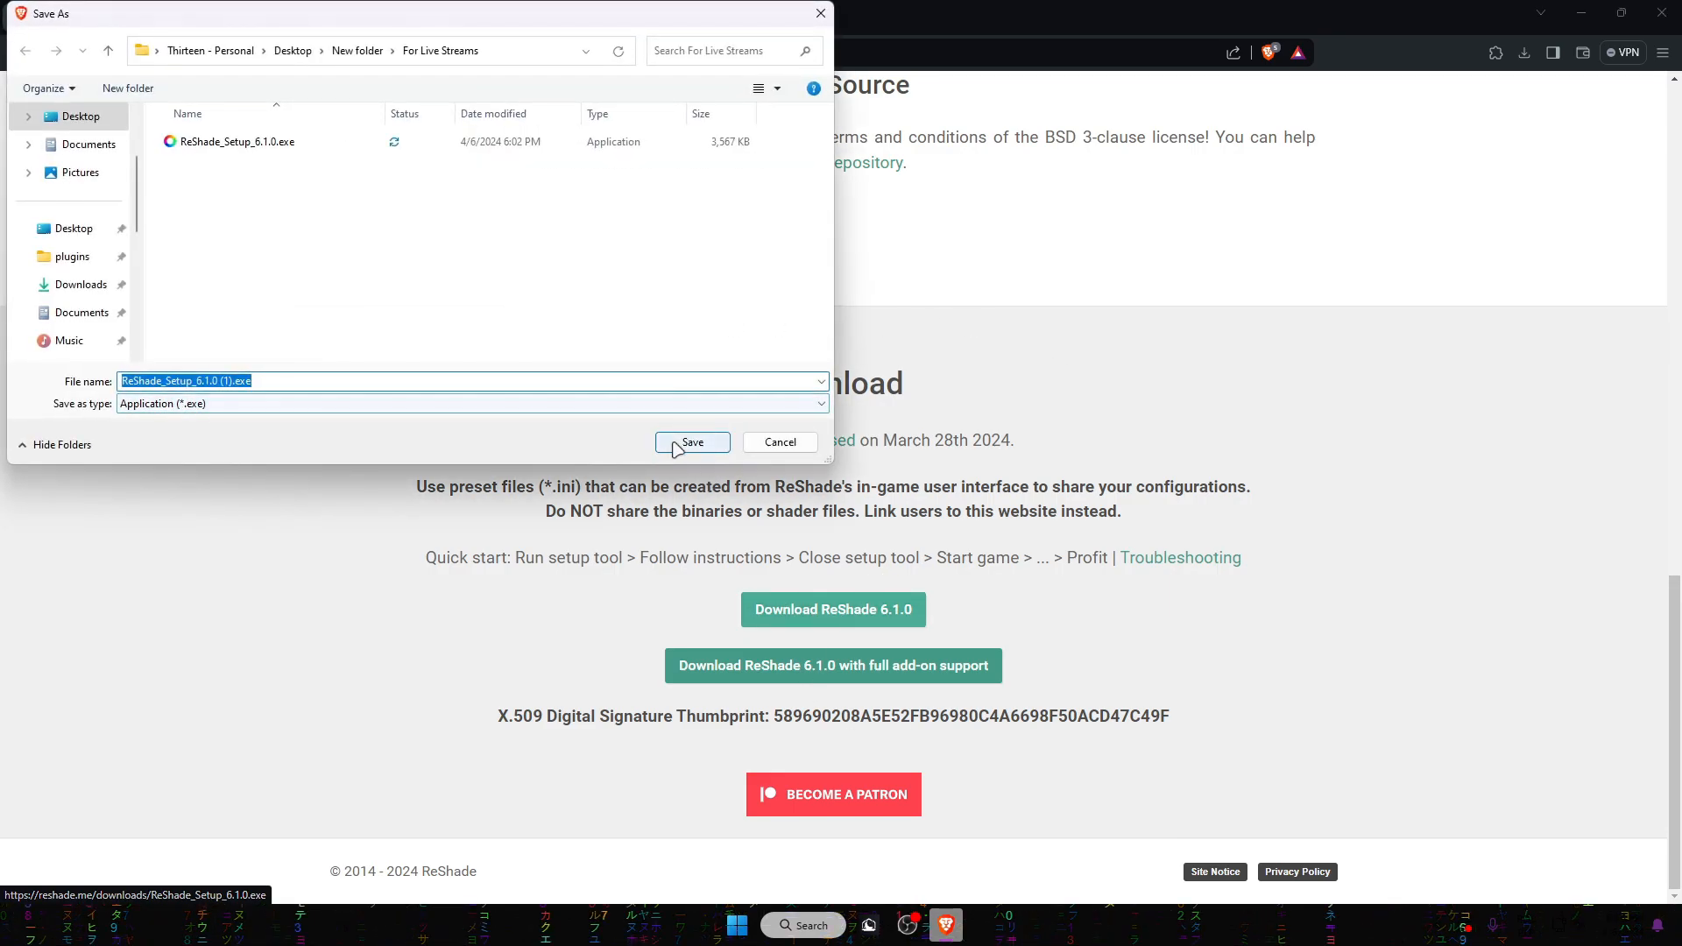
{"action": "left_click", "coordinate": [692, 442]}
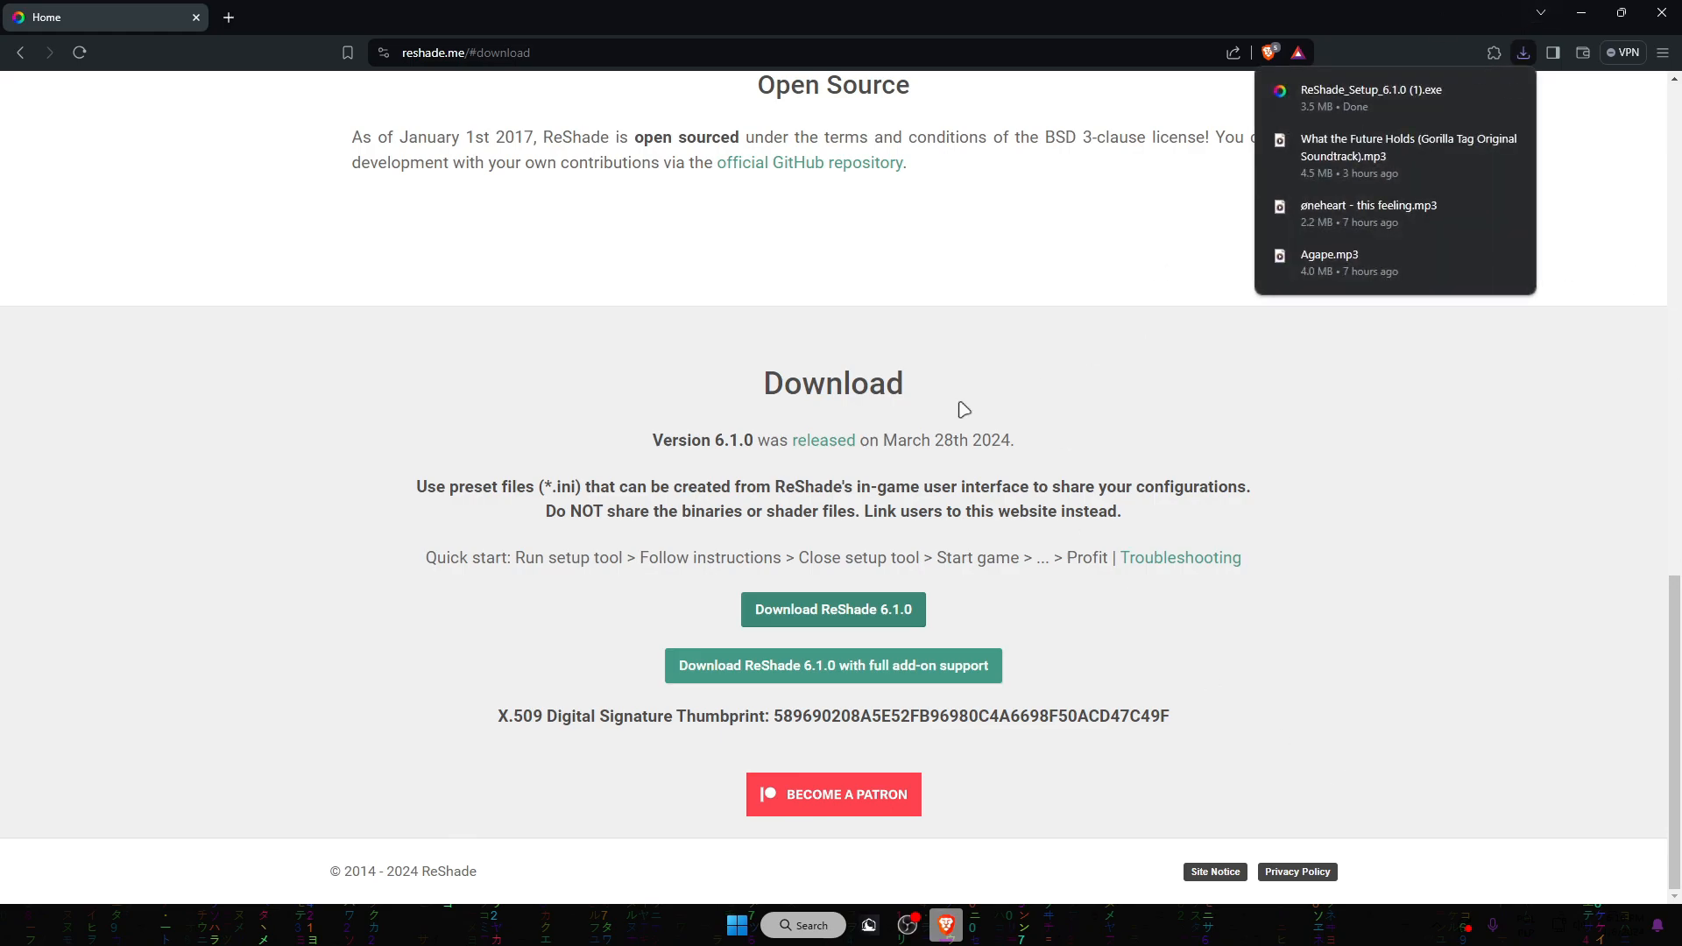
{"action": "mouse_move", "coordinate": [1368, 90]}
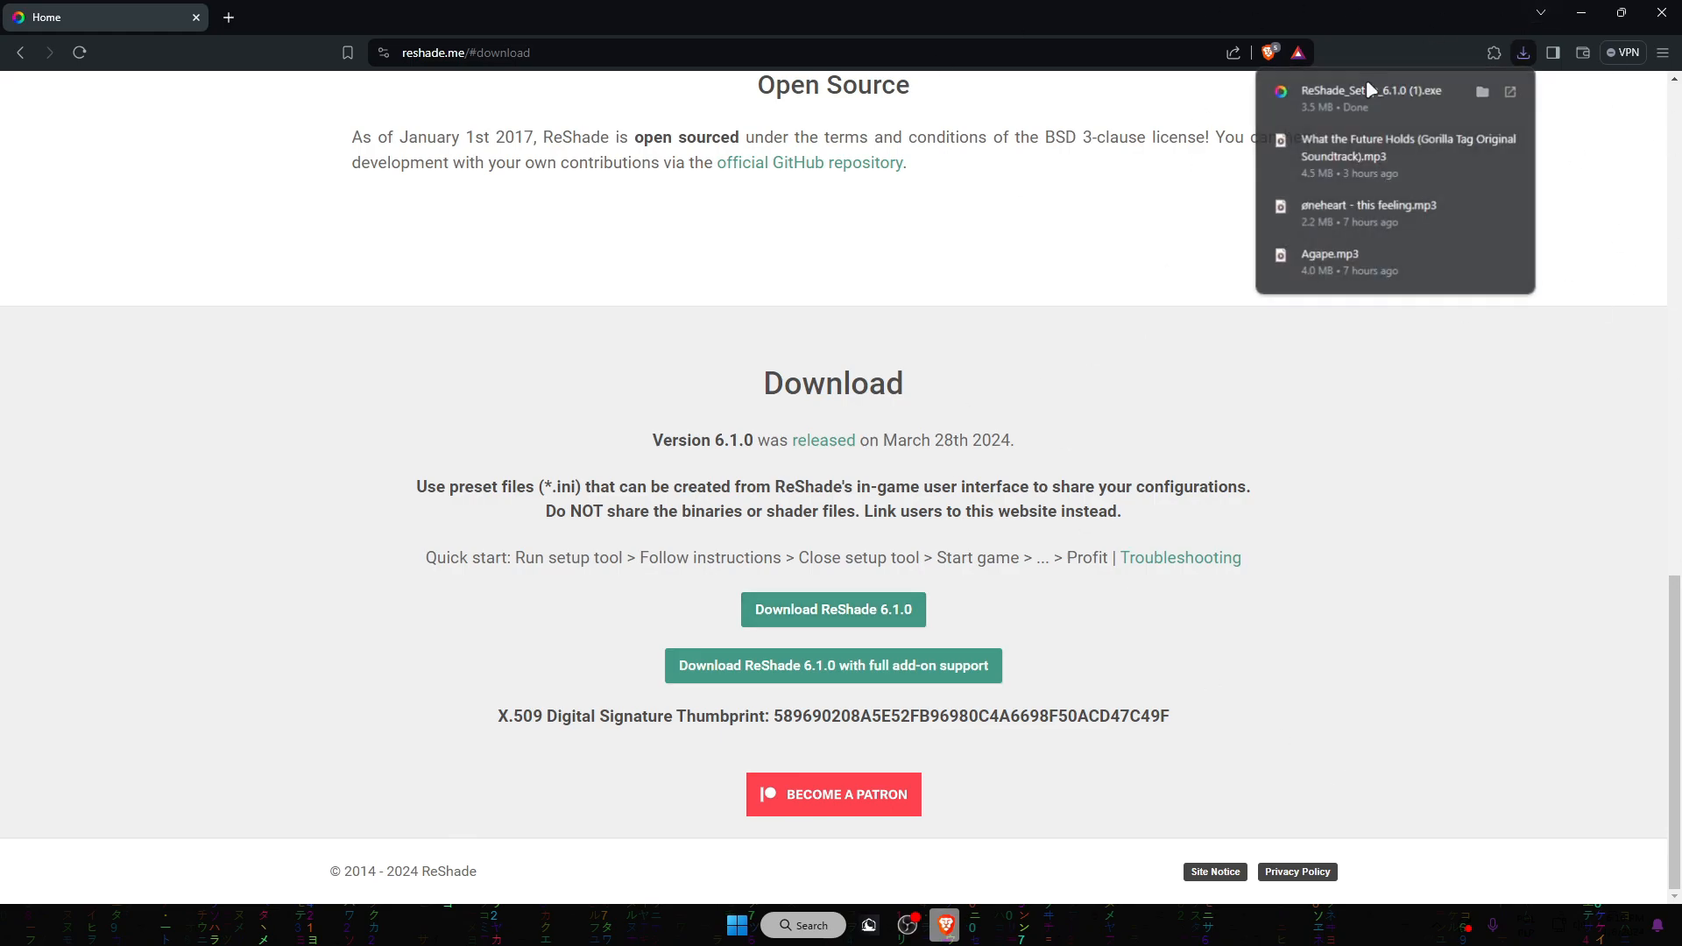
- Launch the downloaded ReShade_Setup_6.1.0 (1).exe from the browser downloads panel
{"action": "left_click", "coordinate": [1370, 96]}
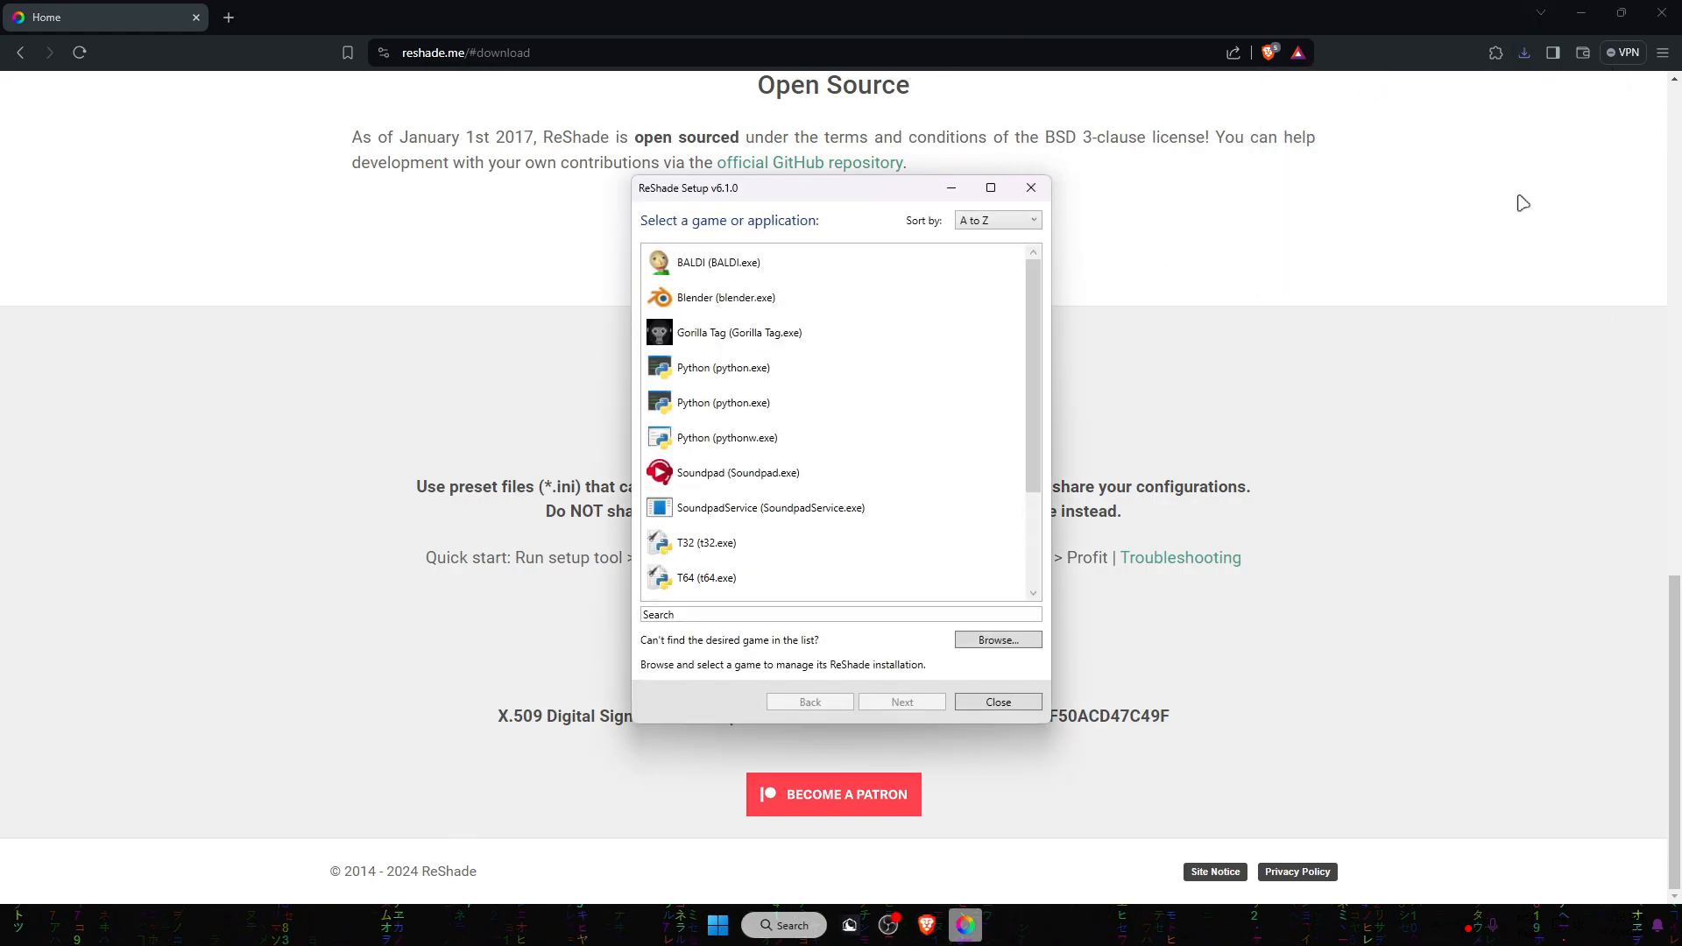
{"action": "mouse_move", "coordinate": [242, 5]}
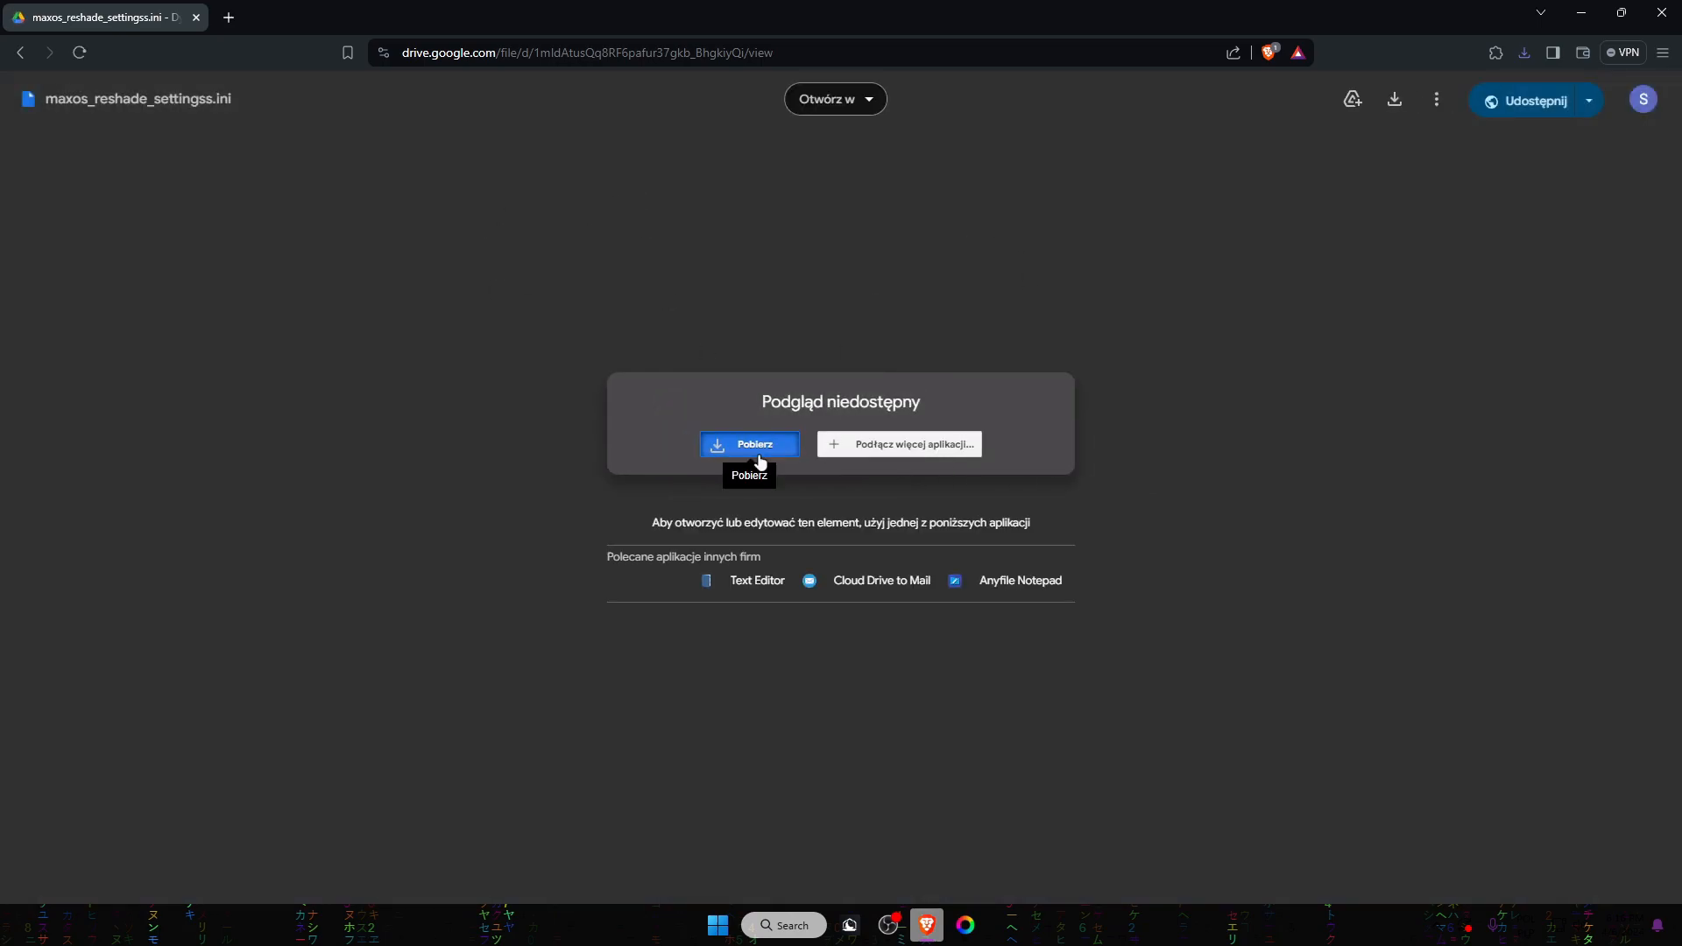
- Save maxos_reshade_settingss.ini into Downloads, replacing the existing copy
{"action": "left_click", "coordinate": [750, 445]}
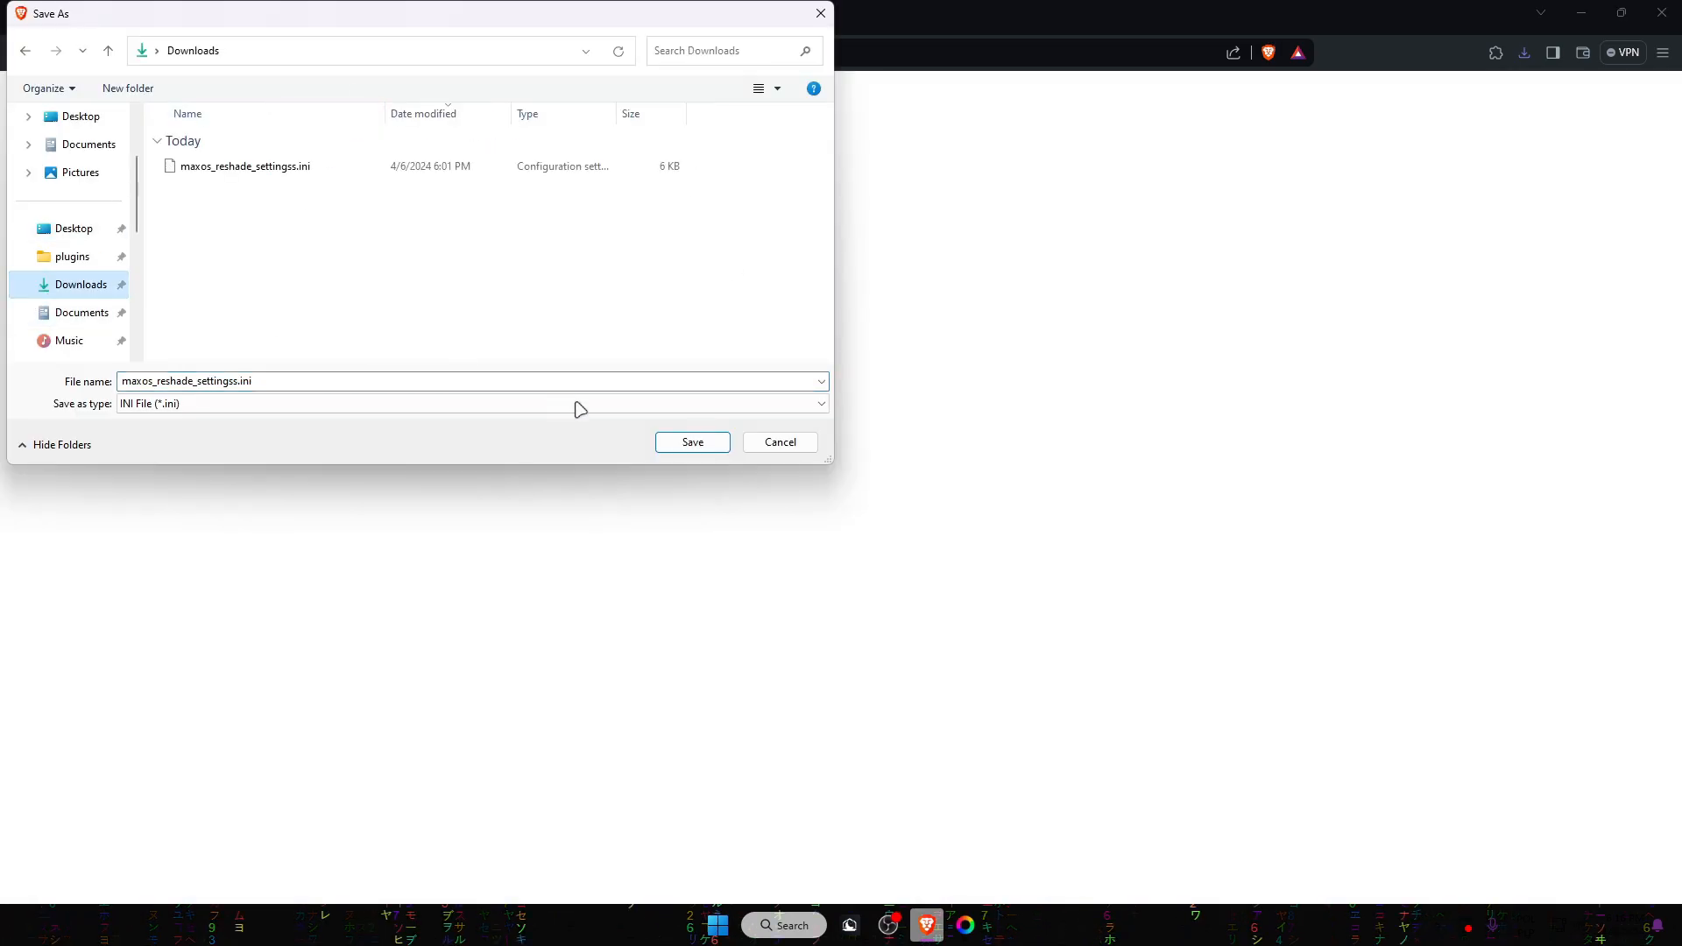
{"action": "left_click", "coordinate": [691, 442]}
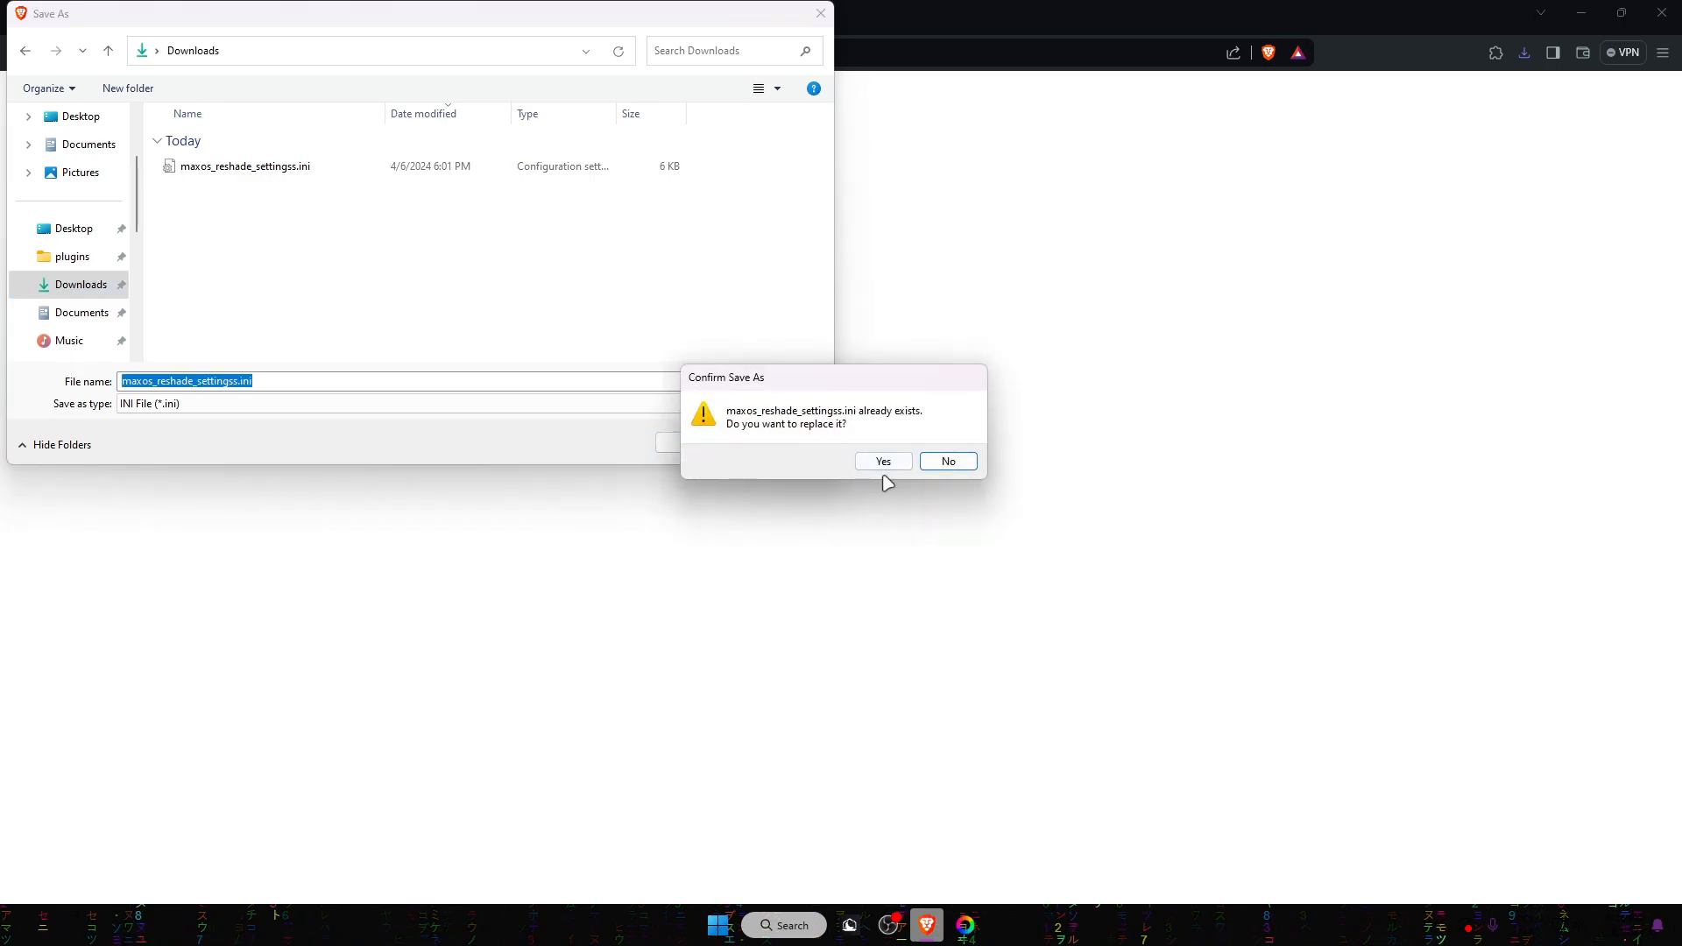
{"action": "left_click", "coordinate": [881, 460]}
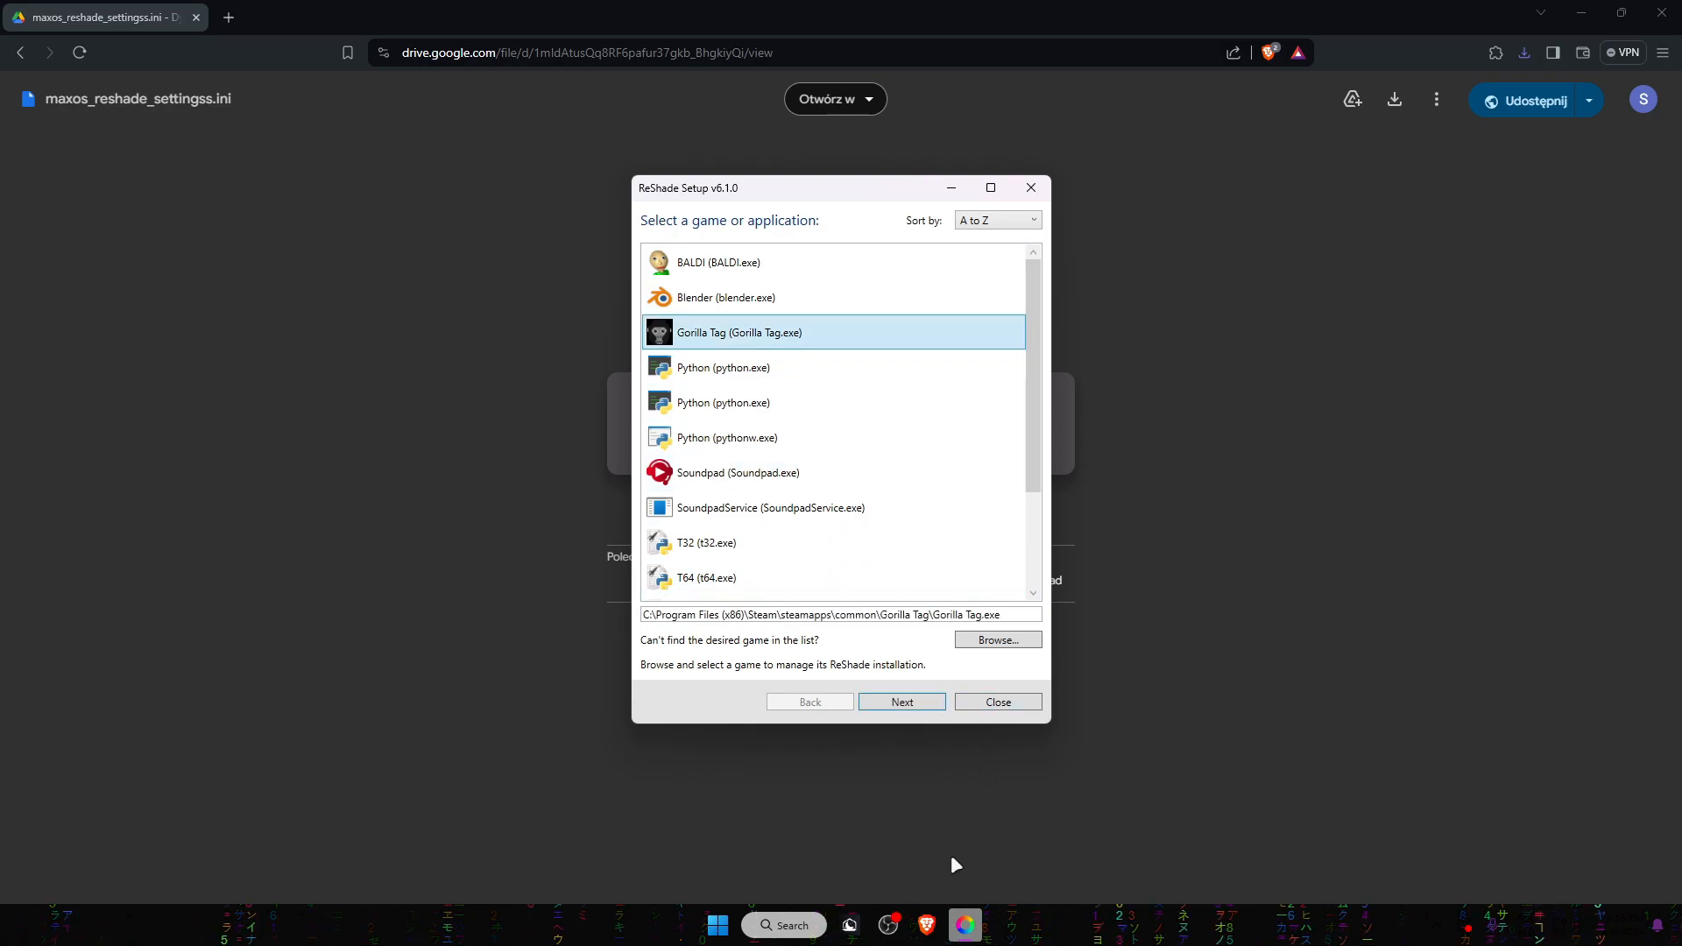
- Choose DirectX 10/11/12 for Gorilla Tag and keep 'Update ReShade and effects'
{"action": "left_click", "coordinate": [899, 702]}
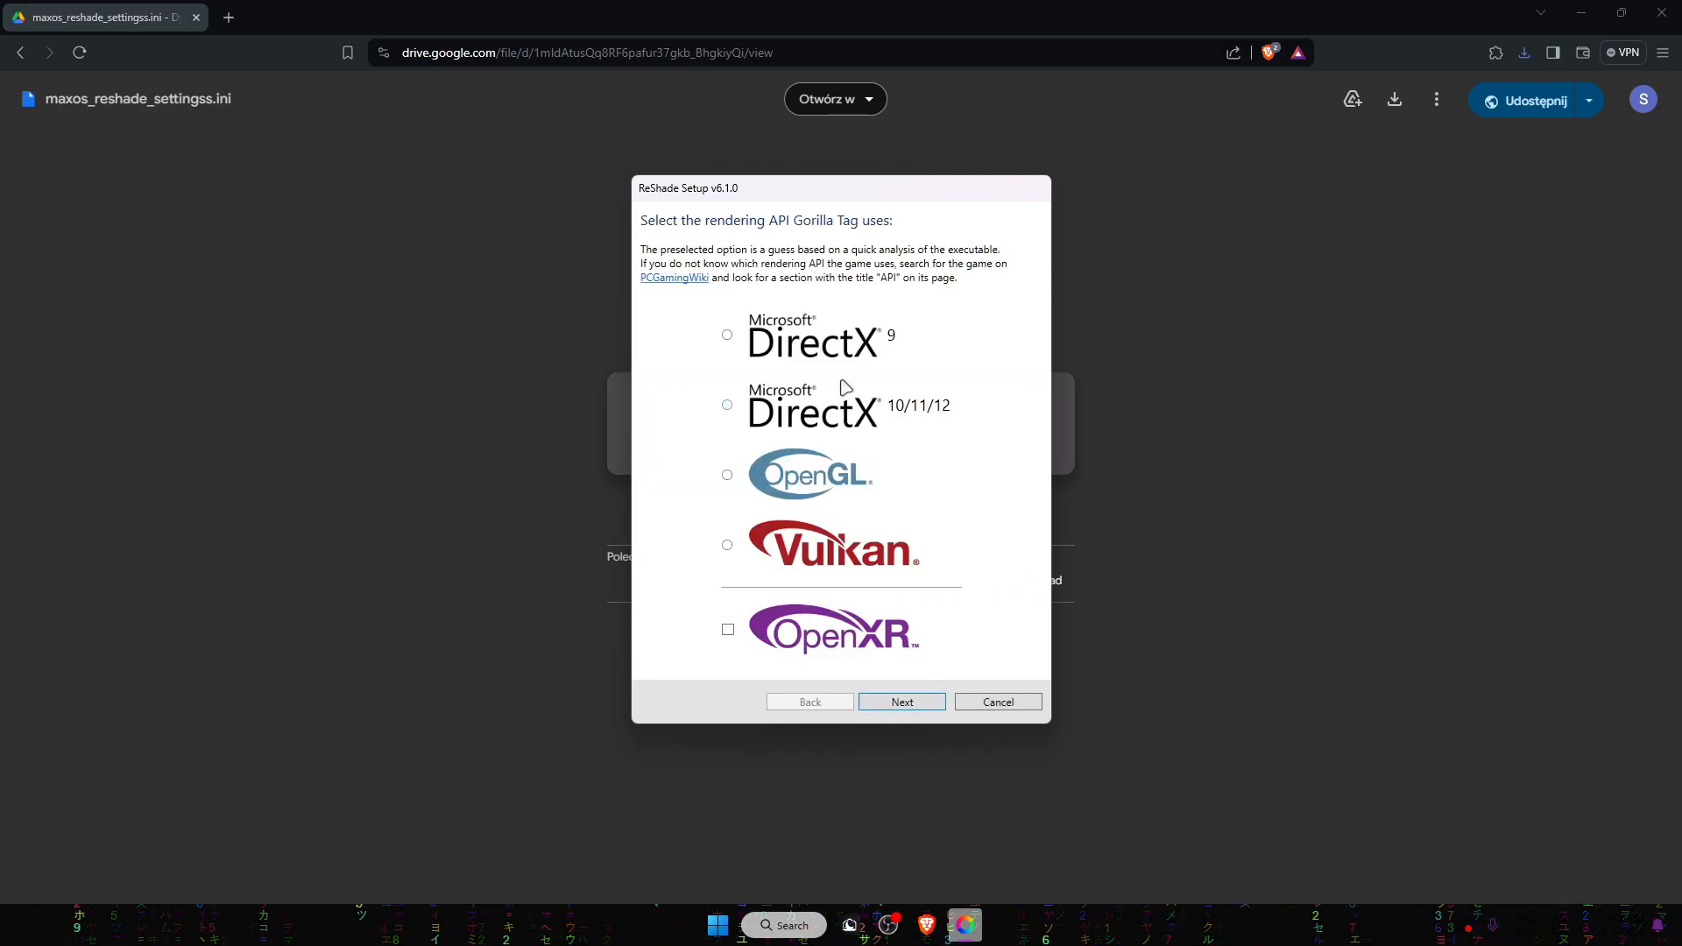
{"action": "mouse_move", "coordinate": [764, 412]}
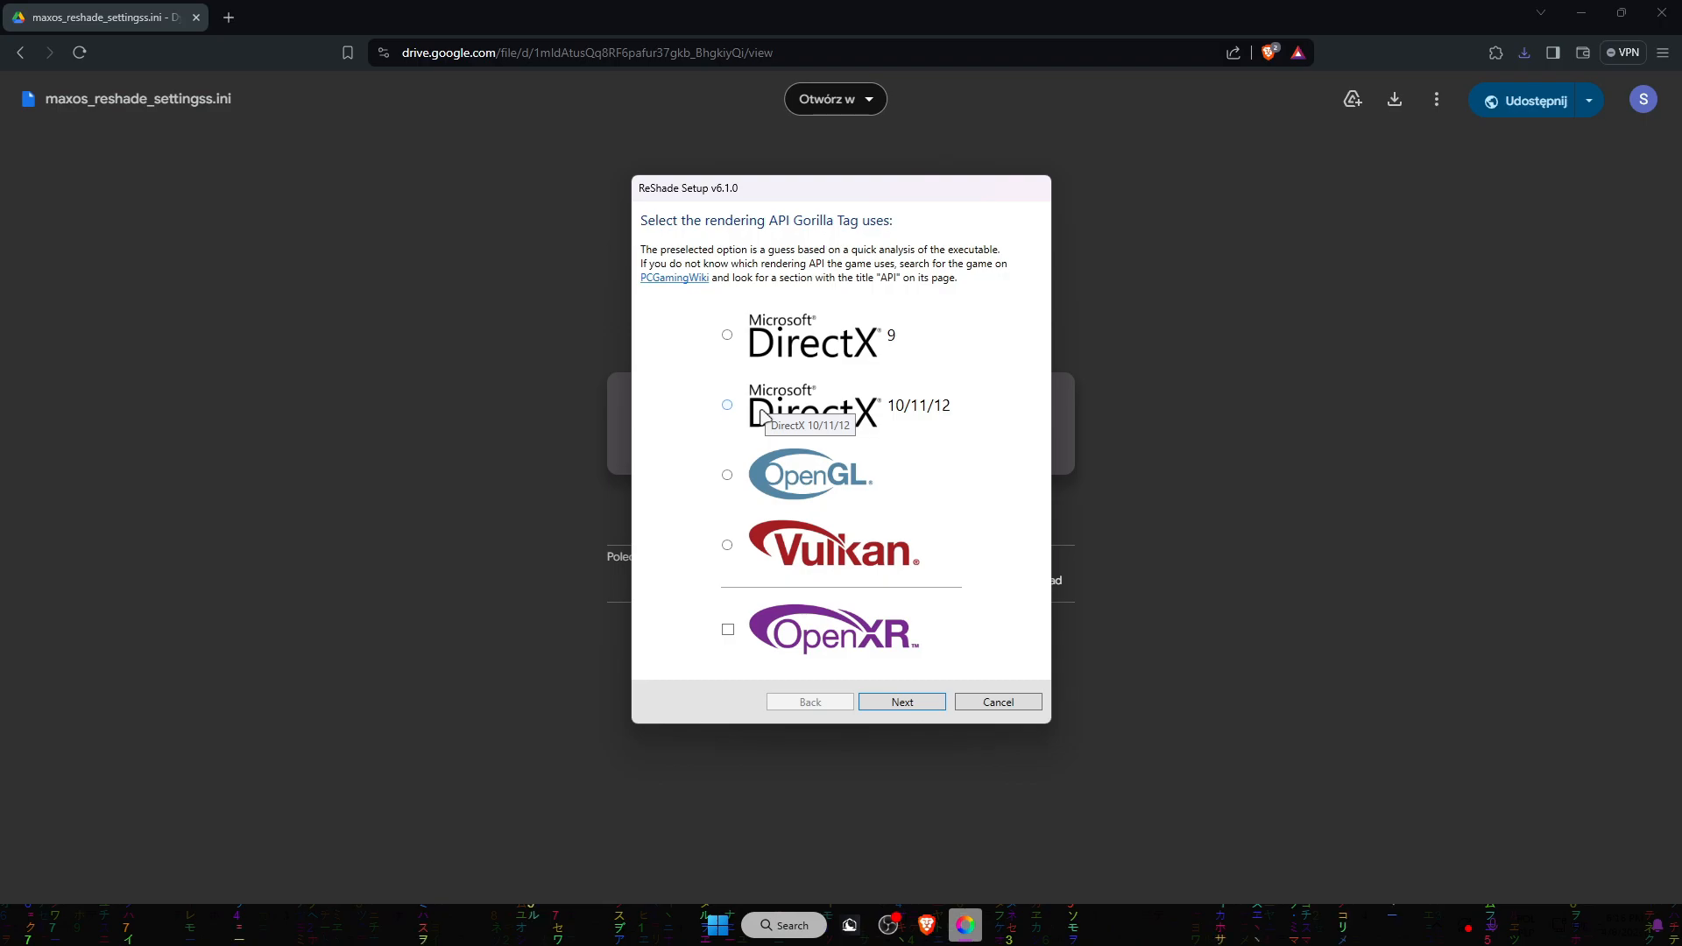
{"action": "left_click", "coordinate": [727, 405]}
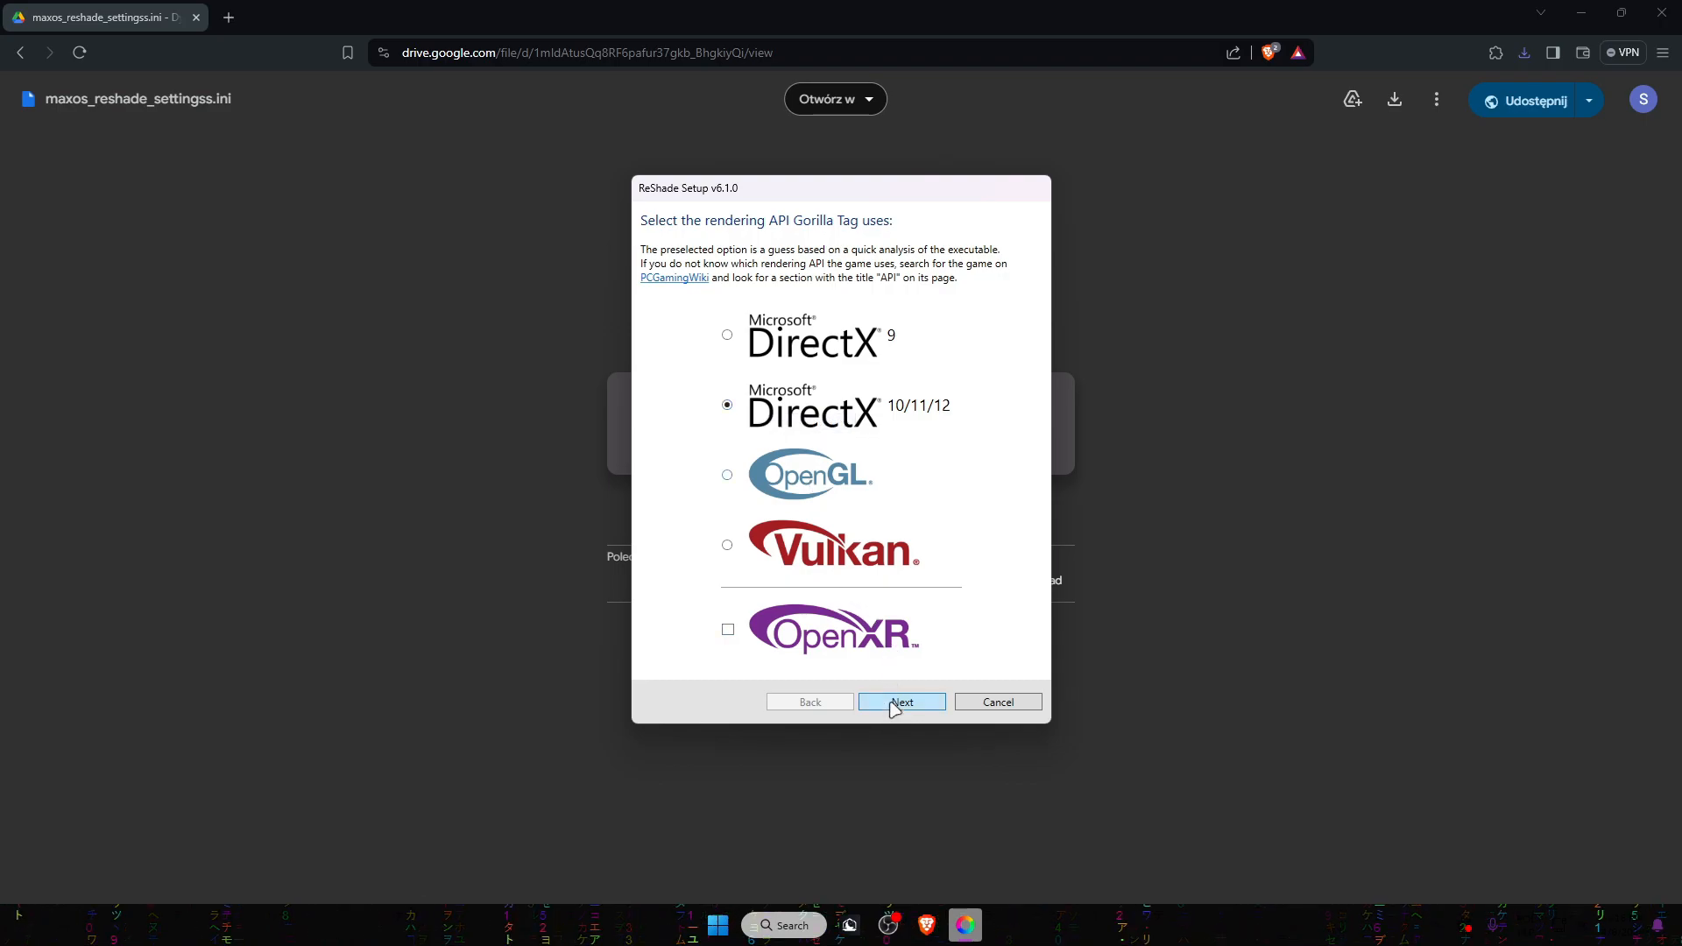
{"action": "left_click", "coordinate": [901, 702]}
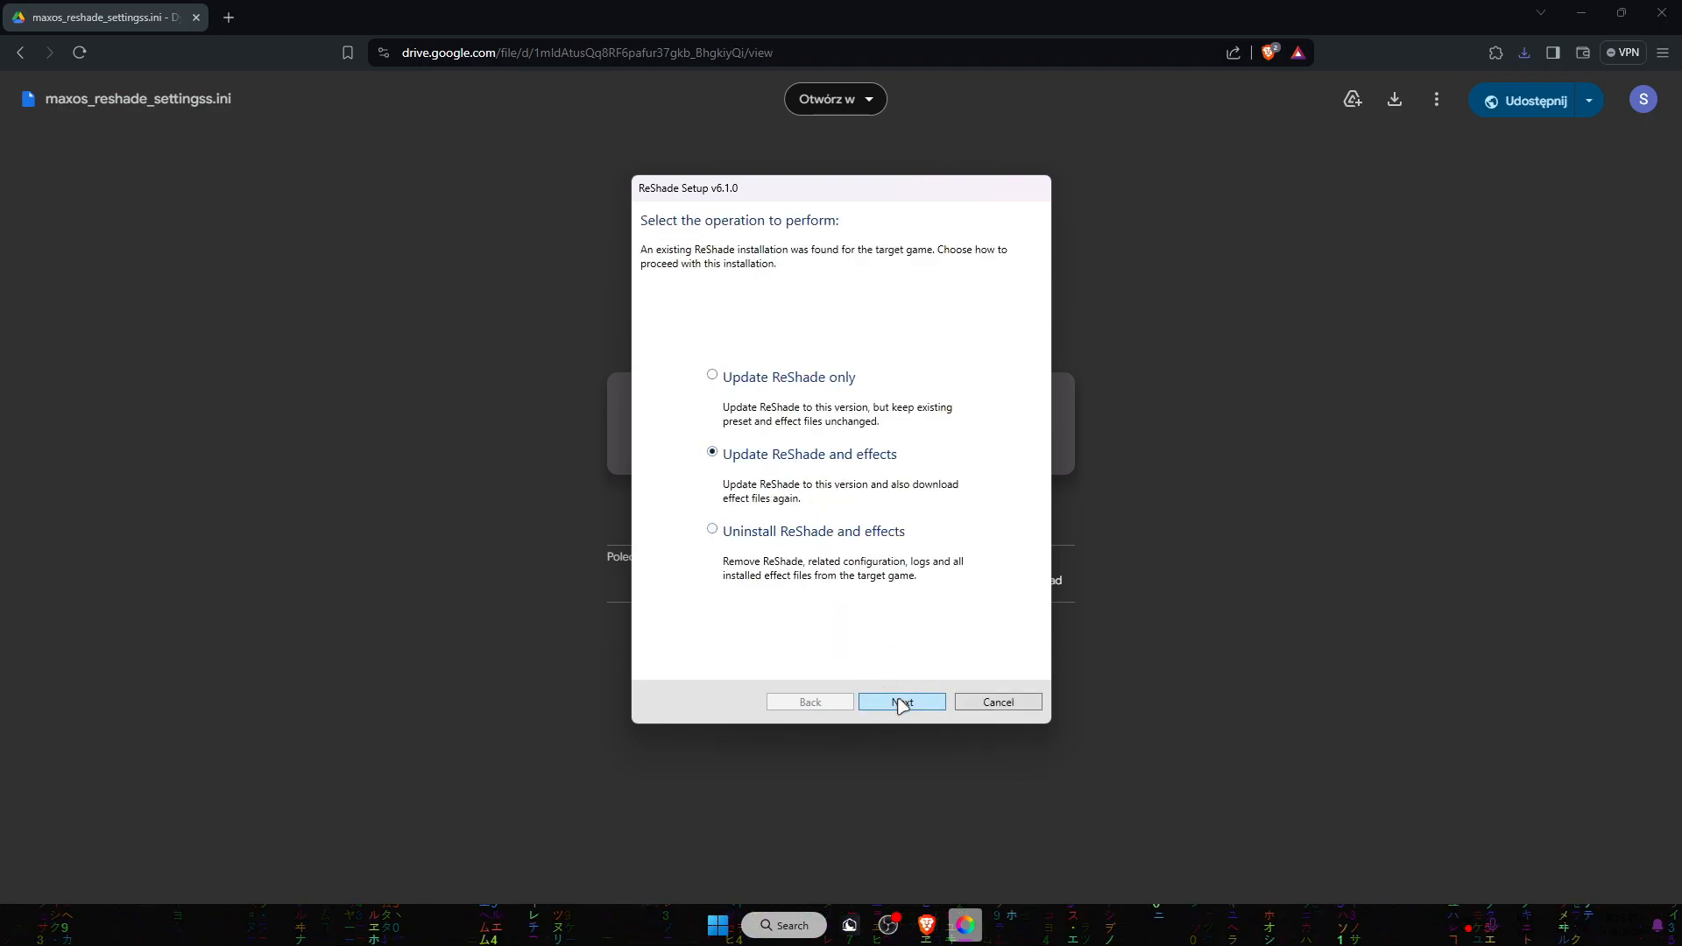
{"action": "left_click", "coordinate": [900, 702]}
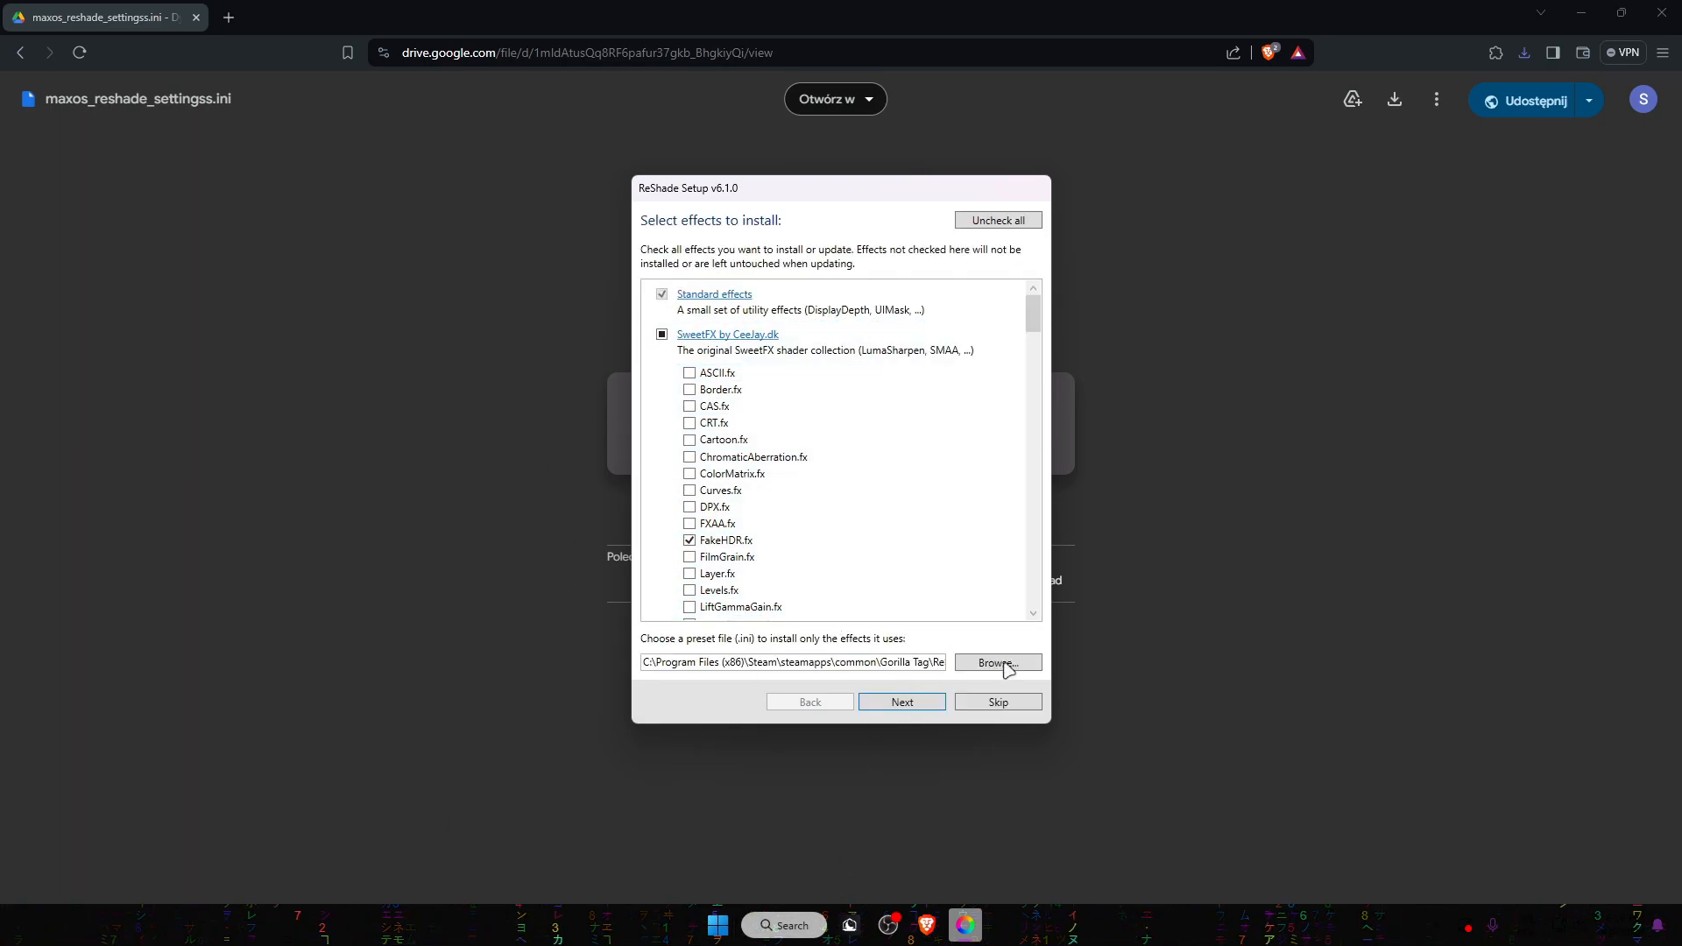
- Deselect SweetFX, tick iMMERSE MXAO and Sharpen effects, then install ReShade
{"action": "left_click", "coordinate": [662, 335]}
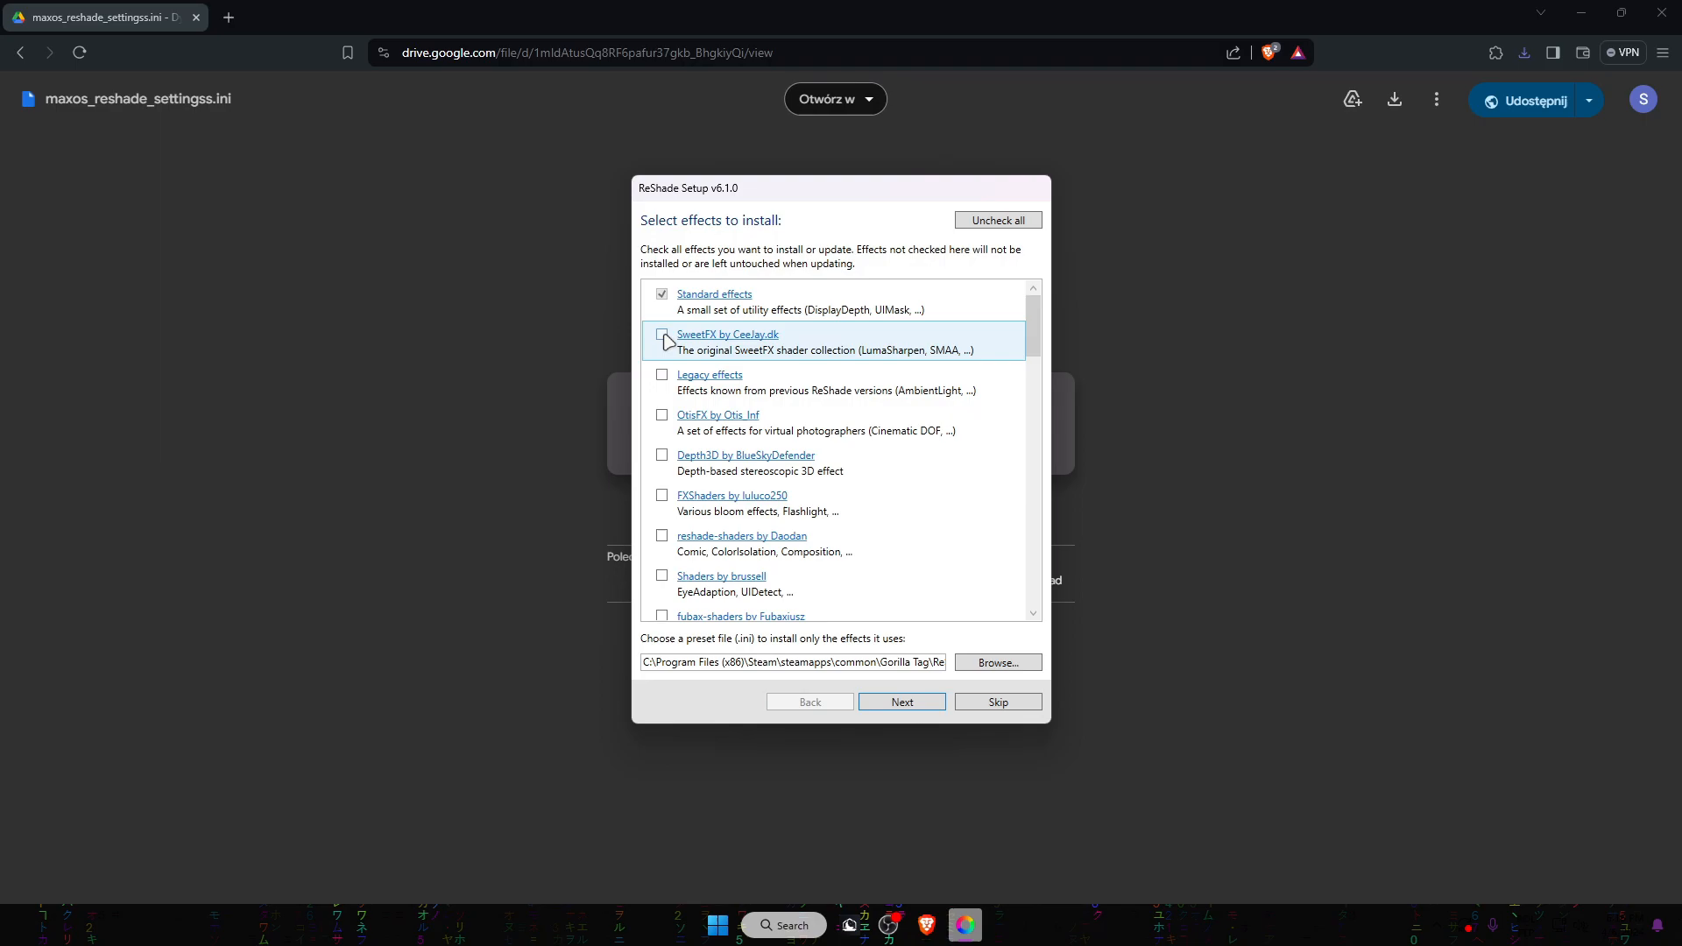
{"action": "scroll", "scroll_direction": "down", "scroll_amount": 3}
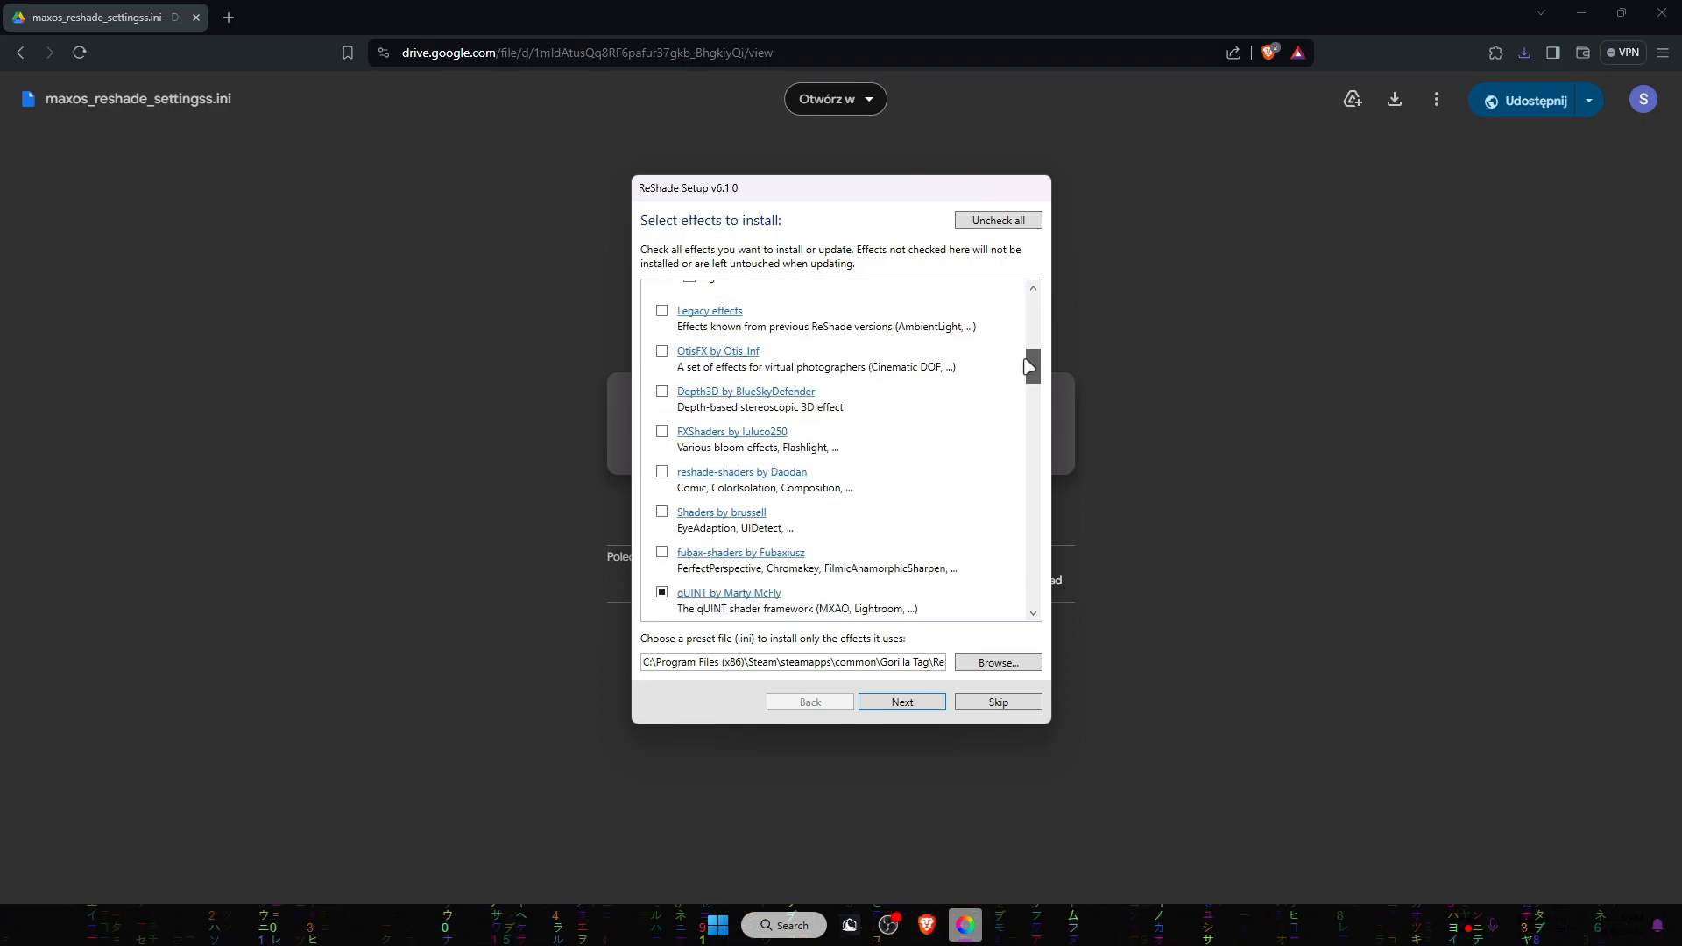
{"action": "left_click", "coordinate": [662, 592]}
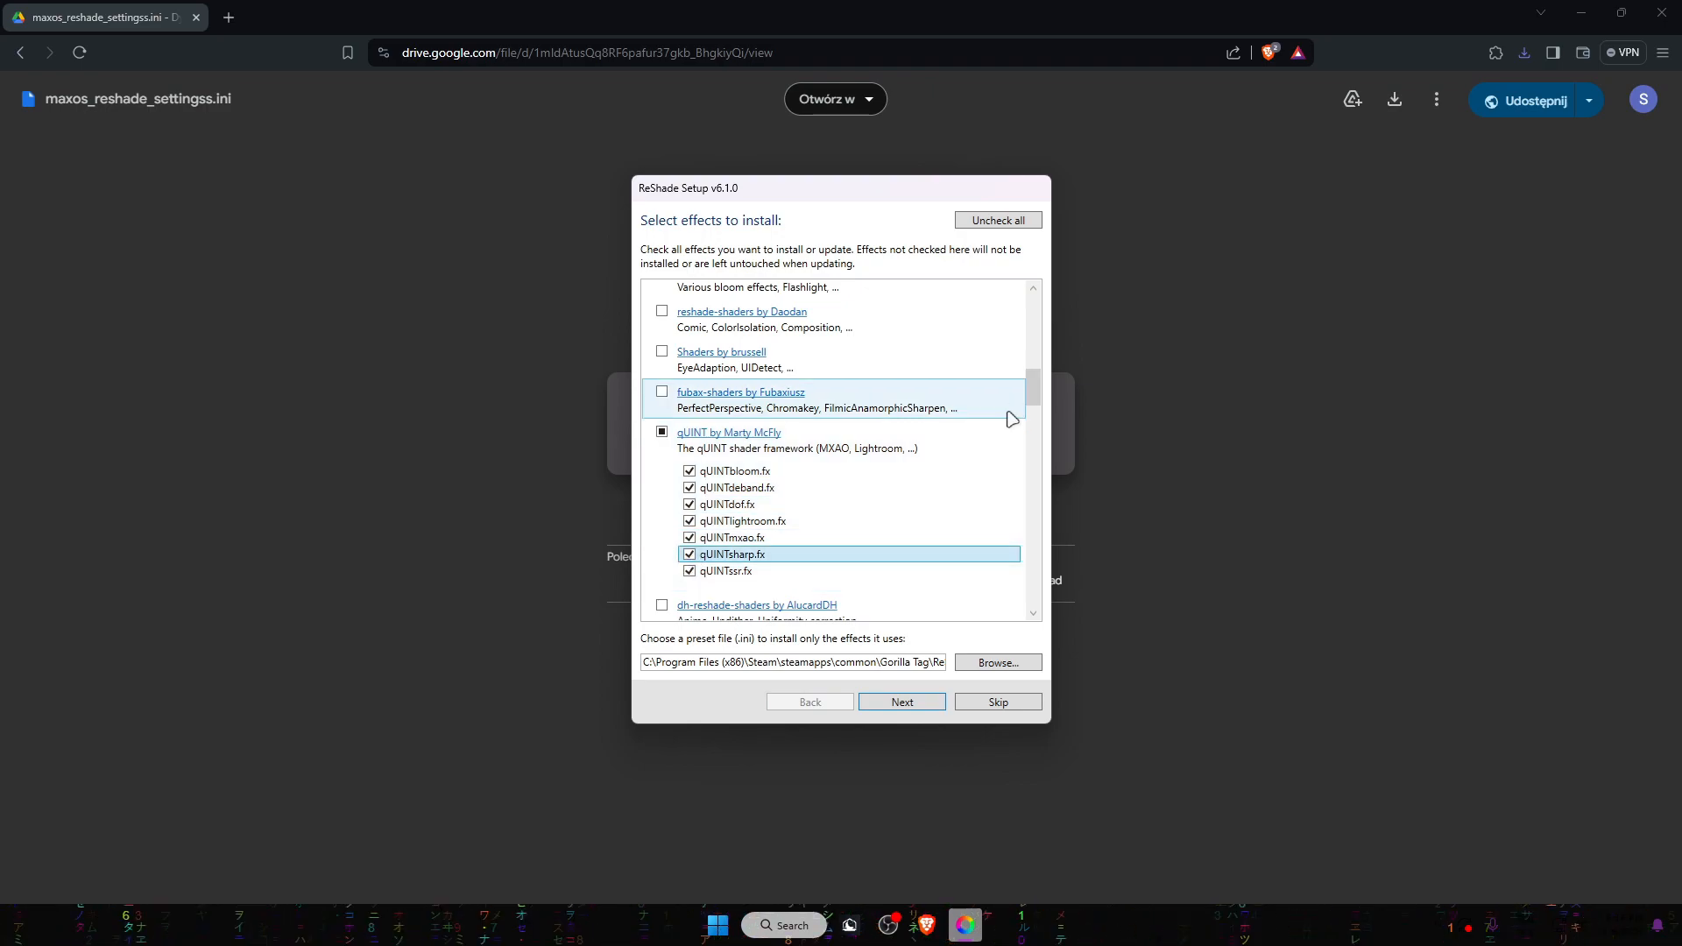
{"action": "mouse_move", "coordinate": [1023, 389]}
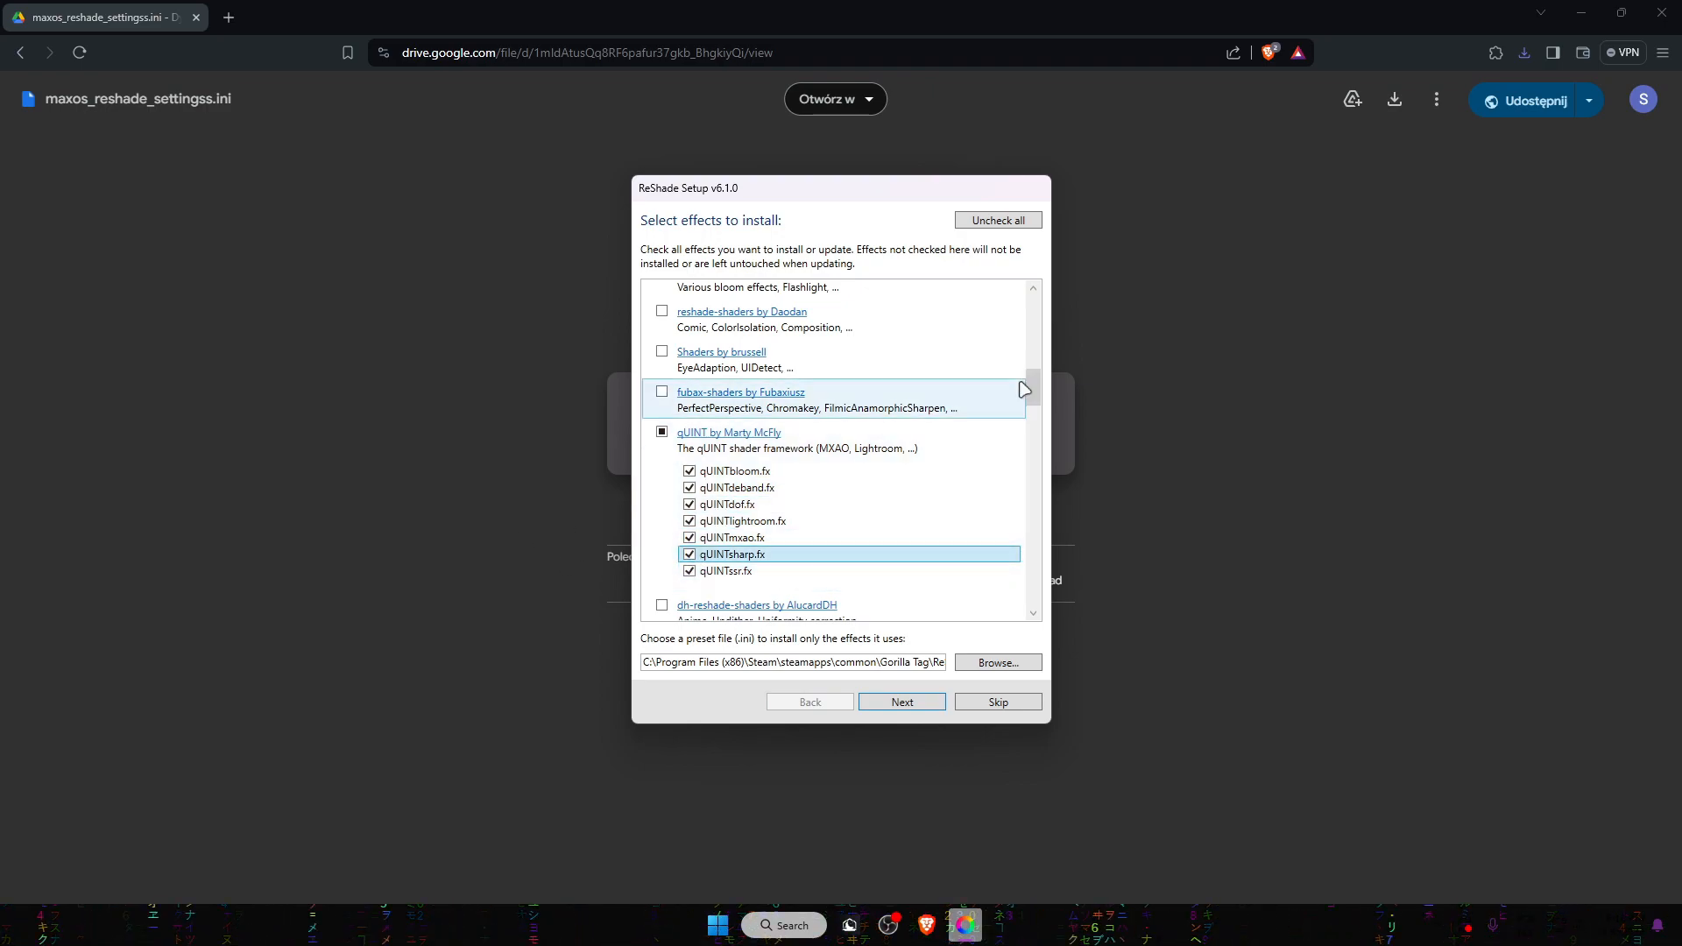
{"action": "scroll", "scroll_direction": "down", "scroll_amount": 3}
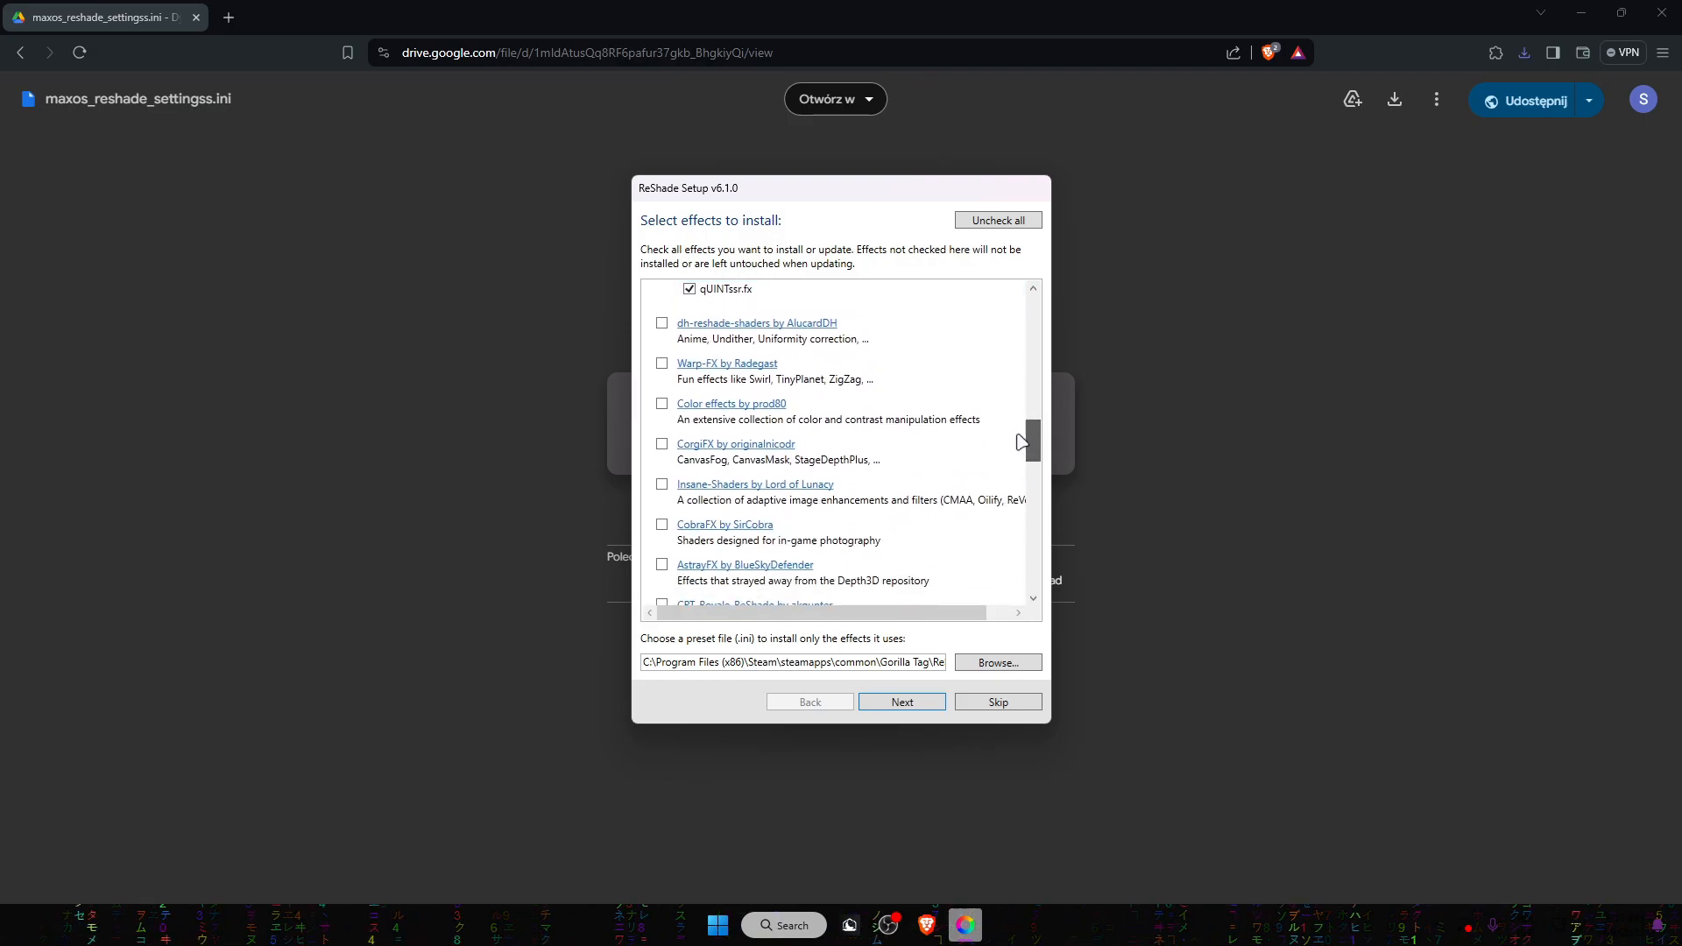
{"action": "scroll", "scroll_direction": "down", "scroll_amount": 3}
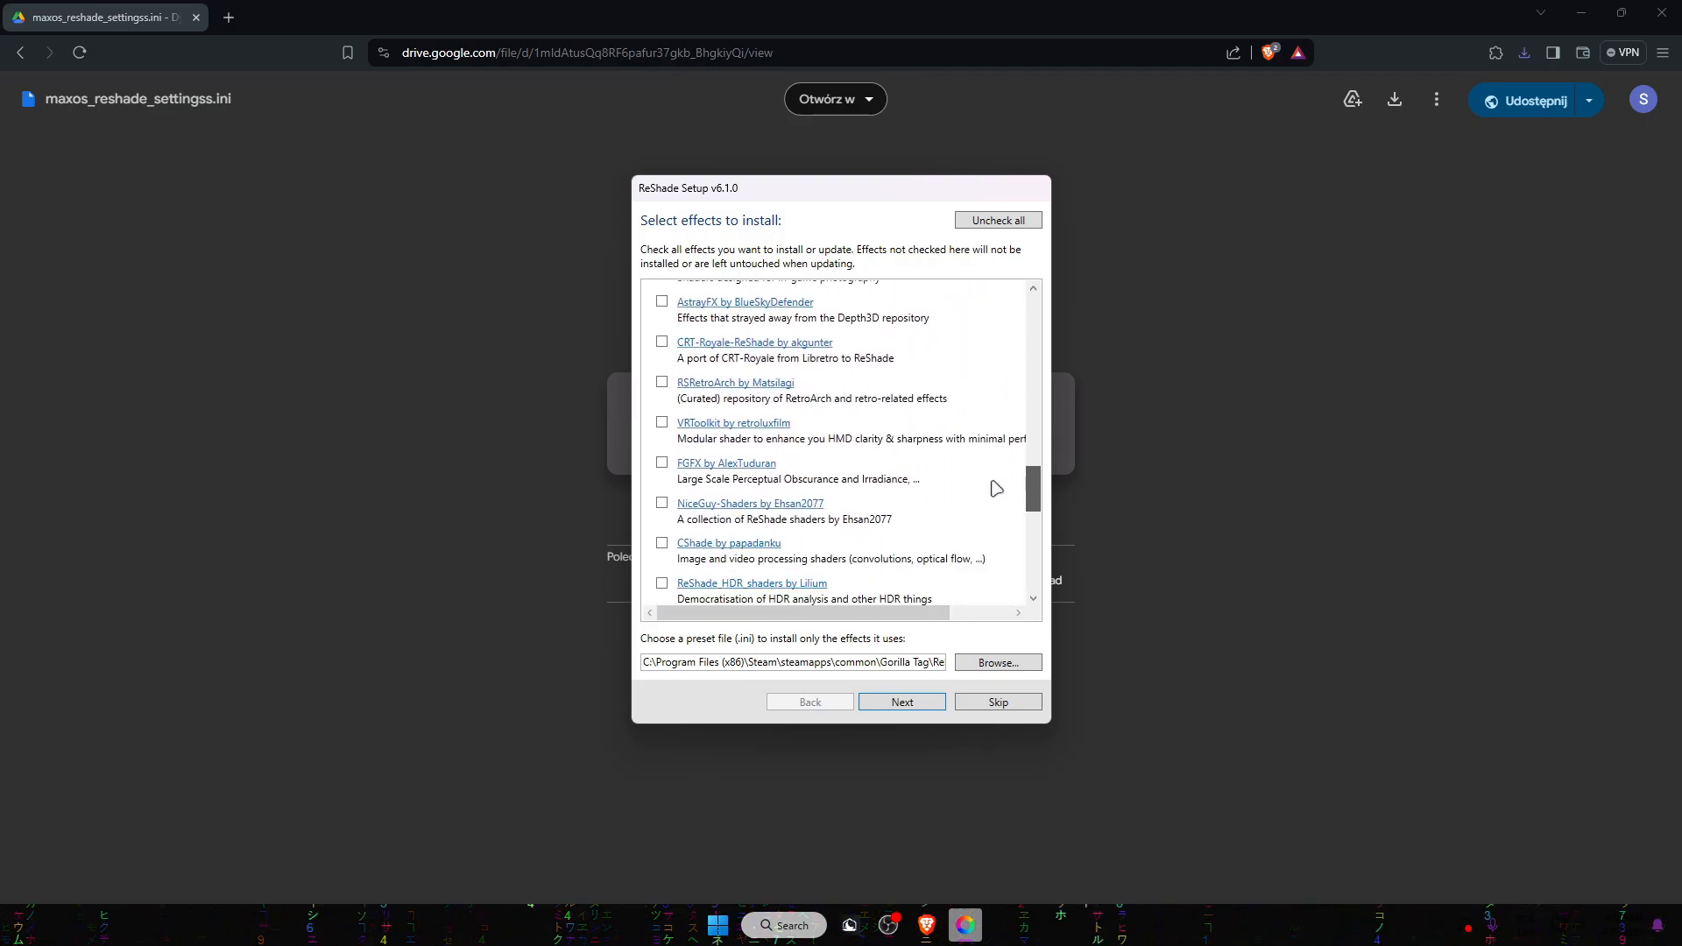
{"action": "scroll", "scroll_direction": "down", "scroll_amount": 3}
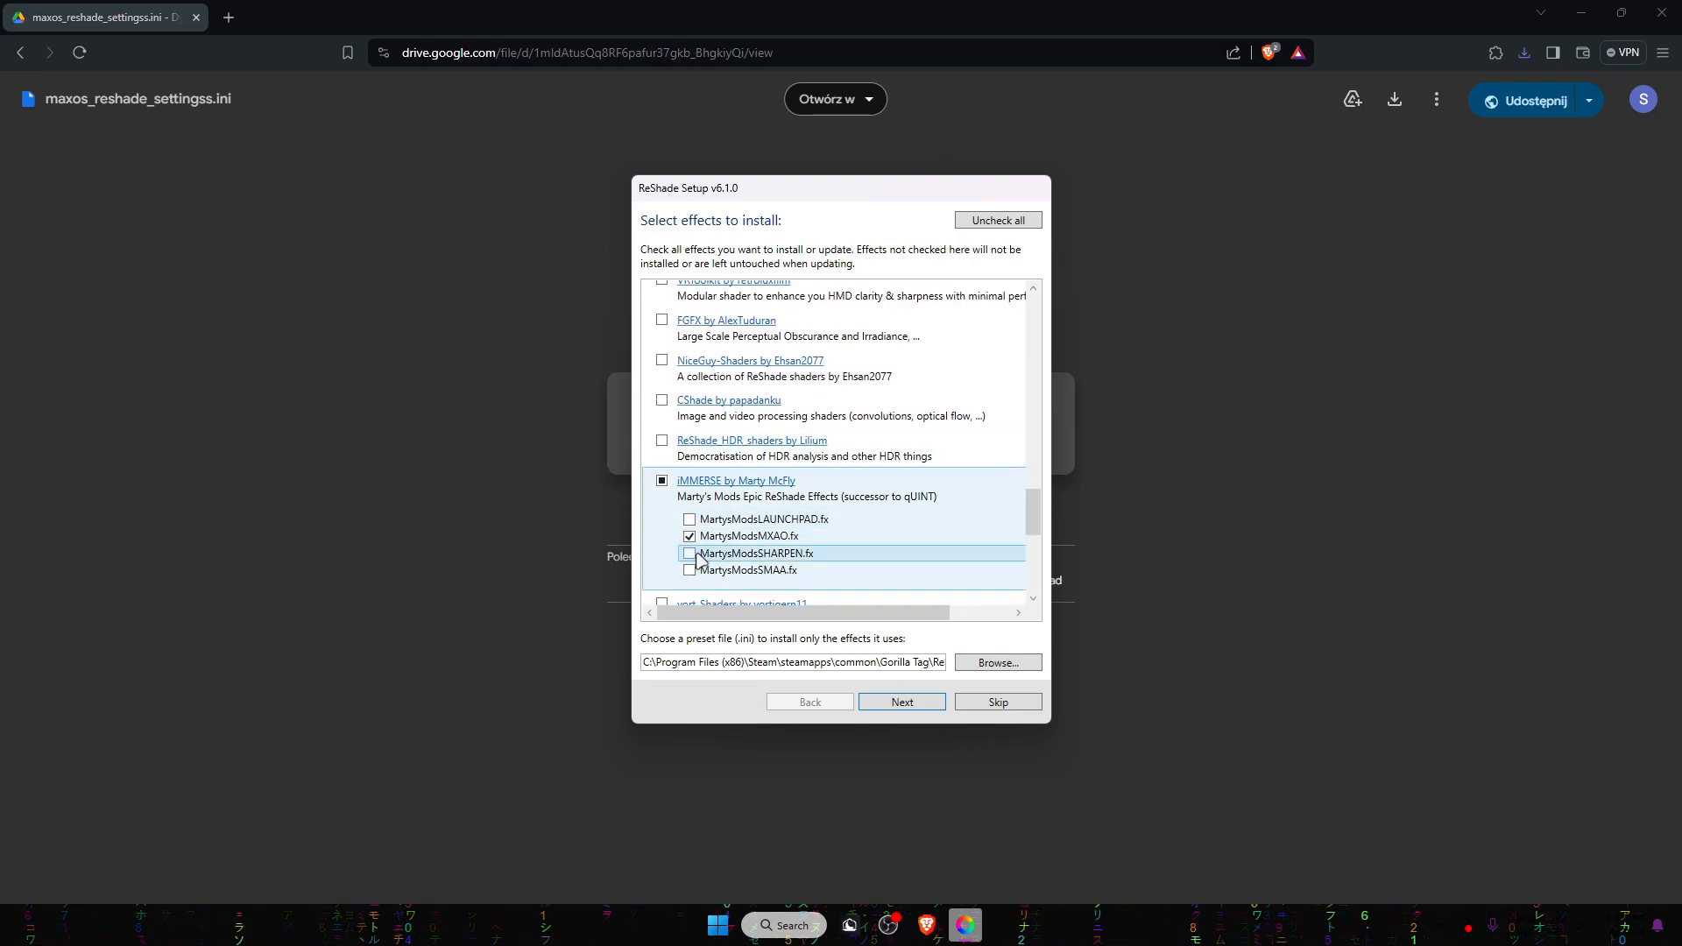
{"action": "left_click", "coordinate": [689, 553]}
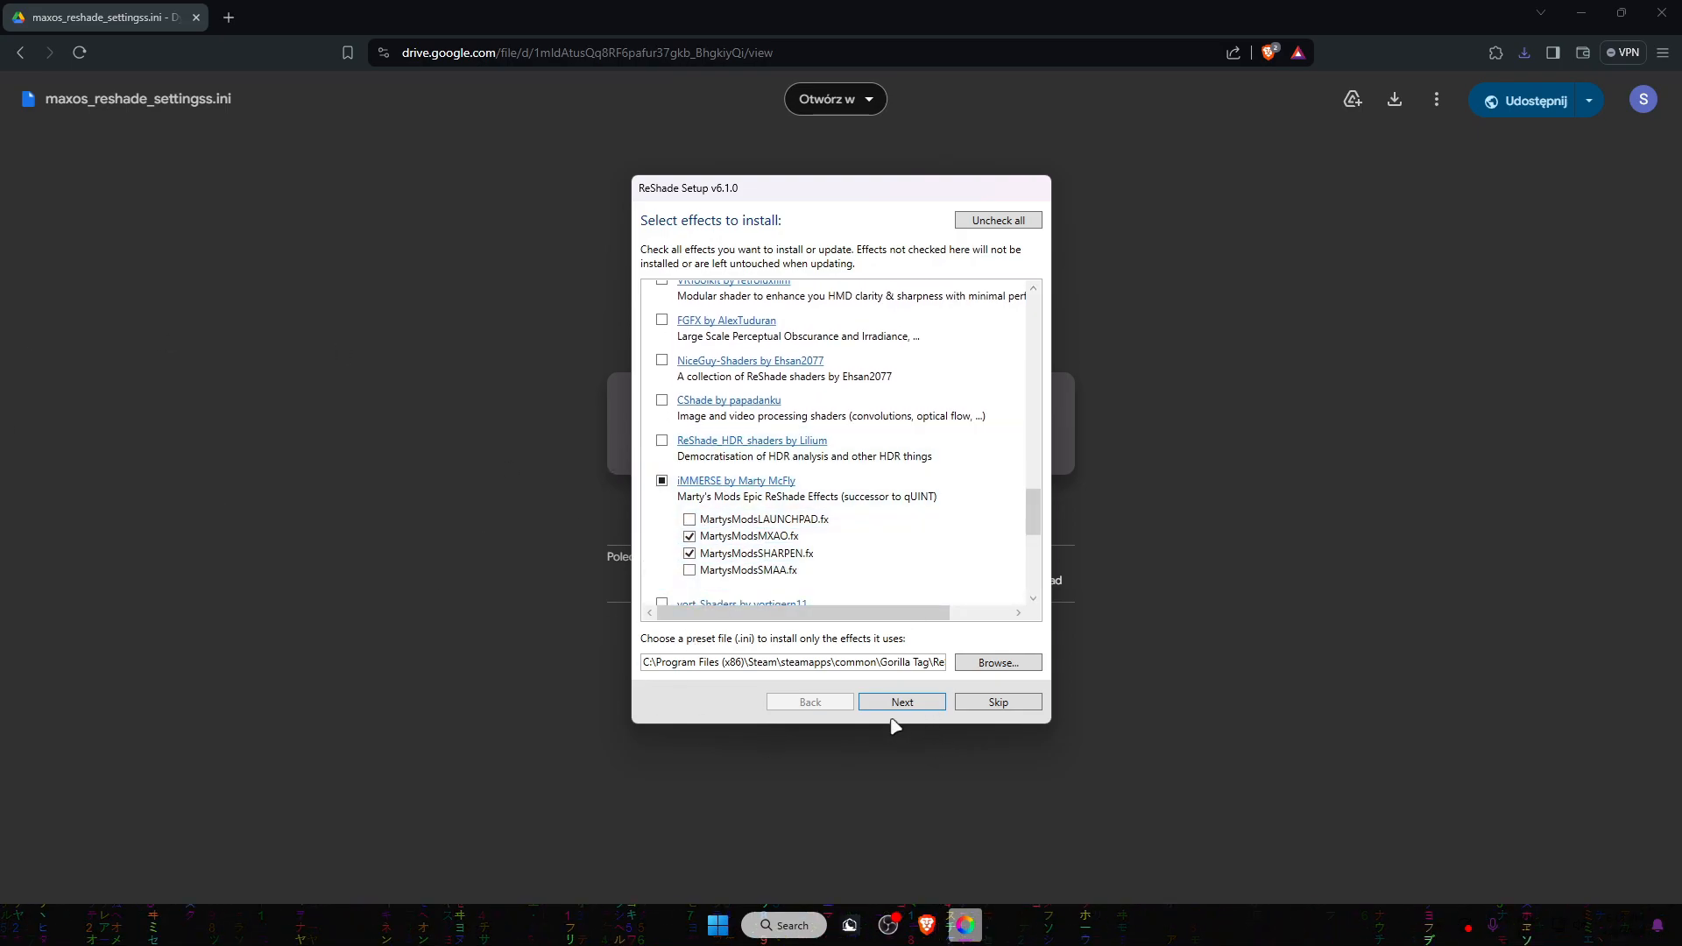
{"action": "left_click", "coordinate": [902, 702]}
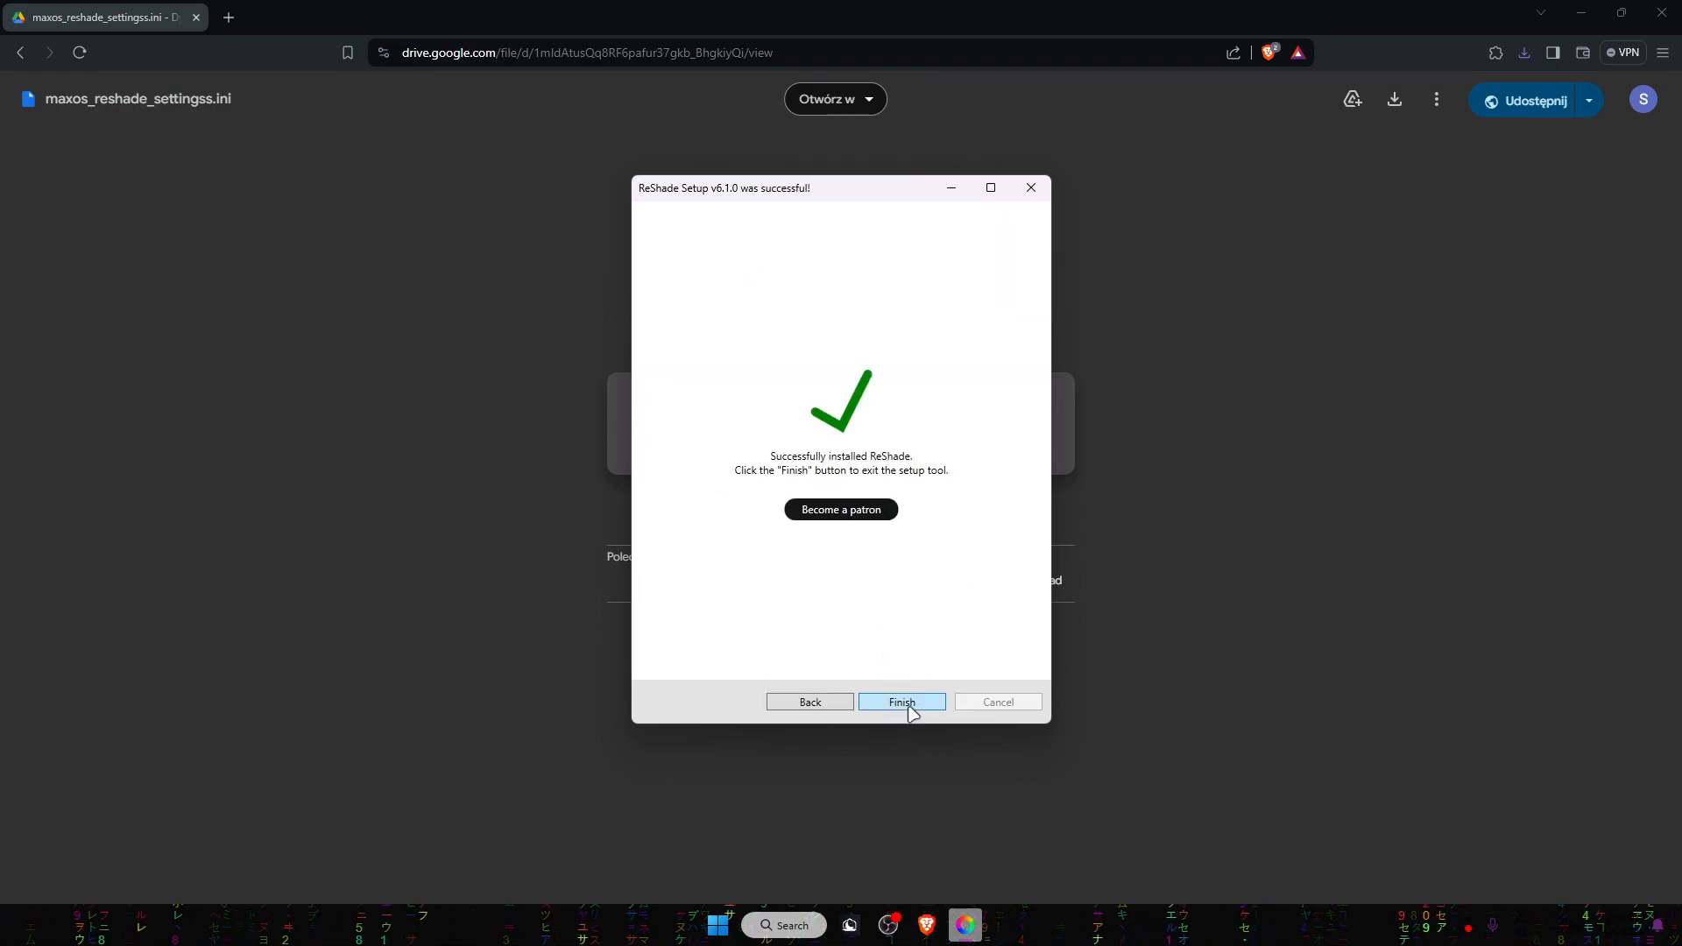
- Finish the installer and play Gorilla Tag from the Steam library
{"action": "left_click", "coordinate": [901, 702]}
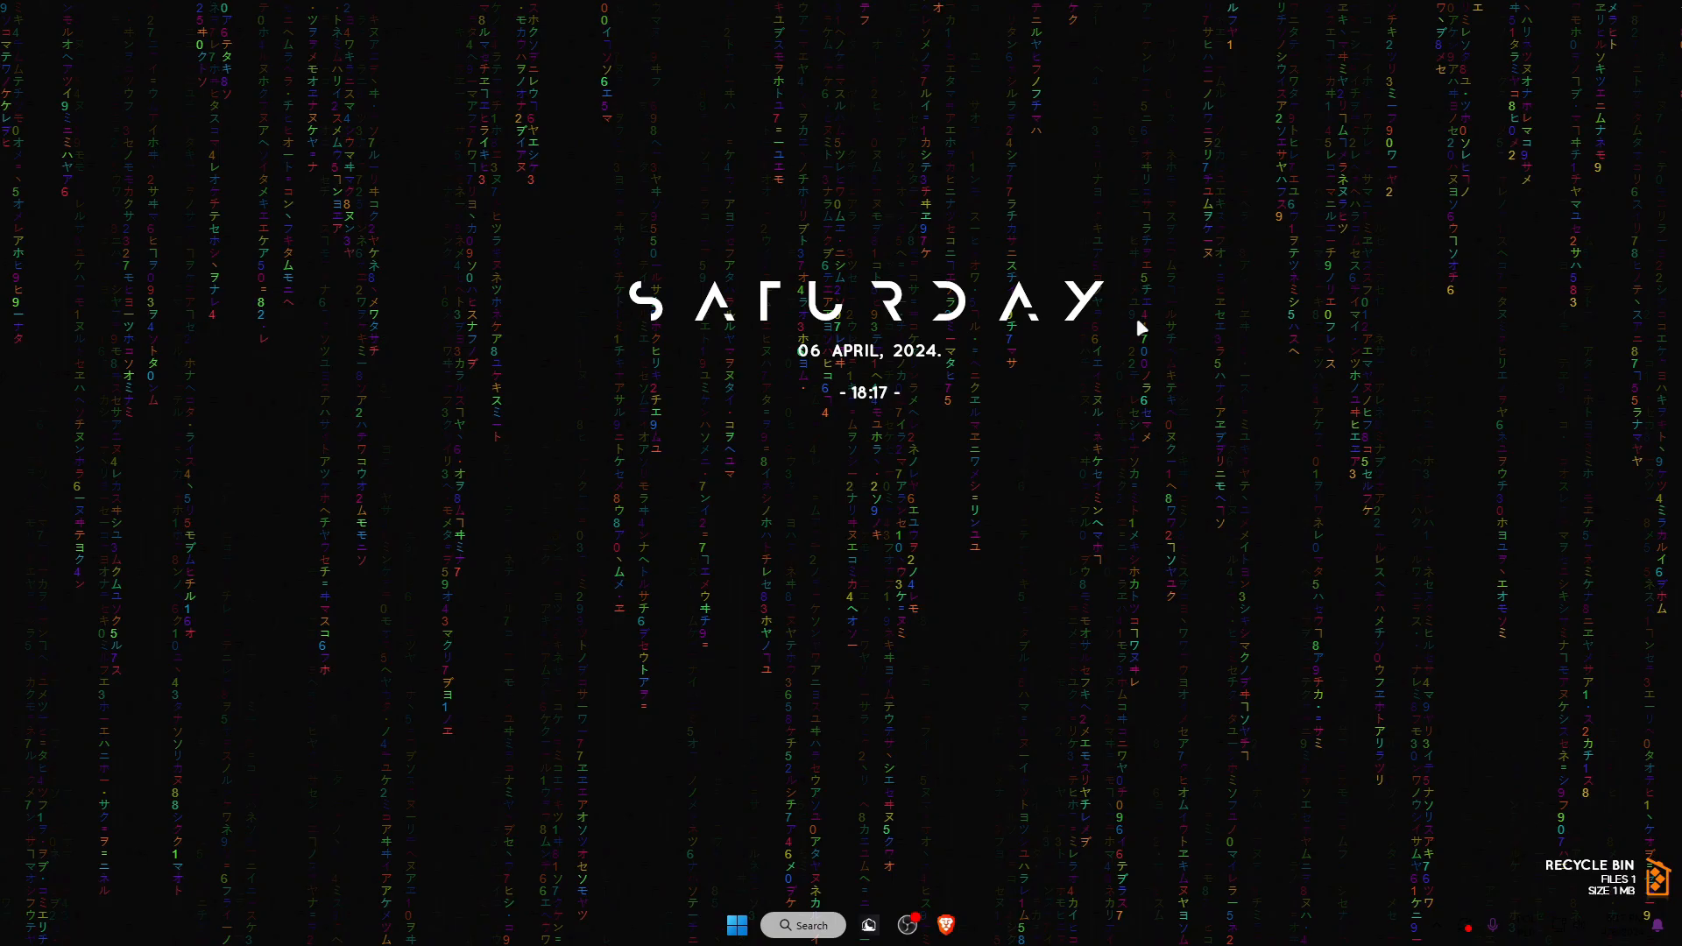
{"action": "left_click", "coordinate": [960, 926]}
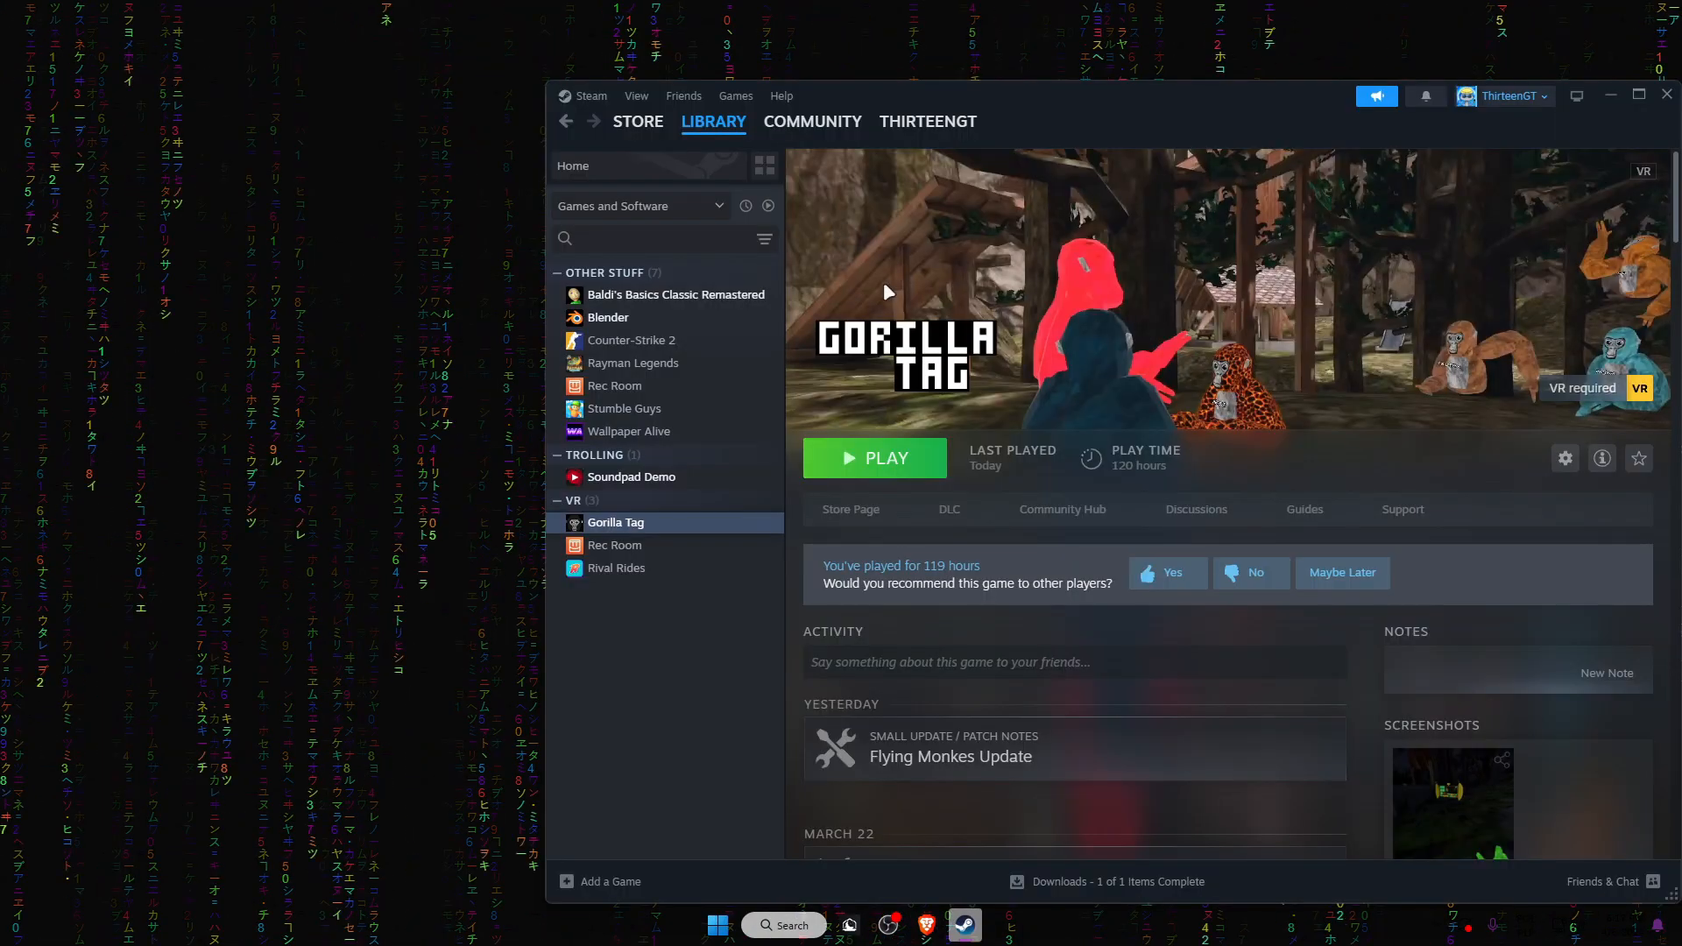
{"action": "left_click", "coordinate": [873, 458]}
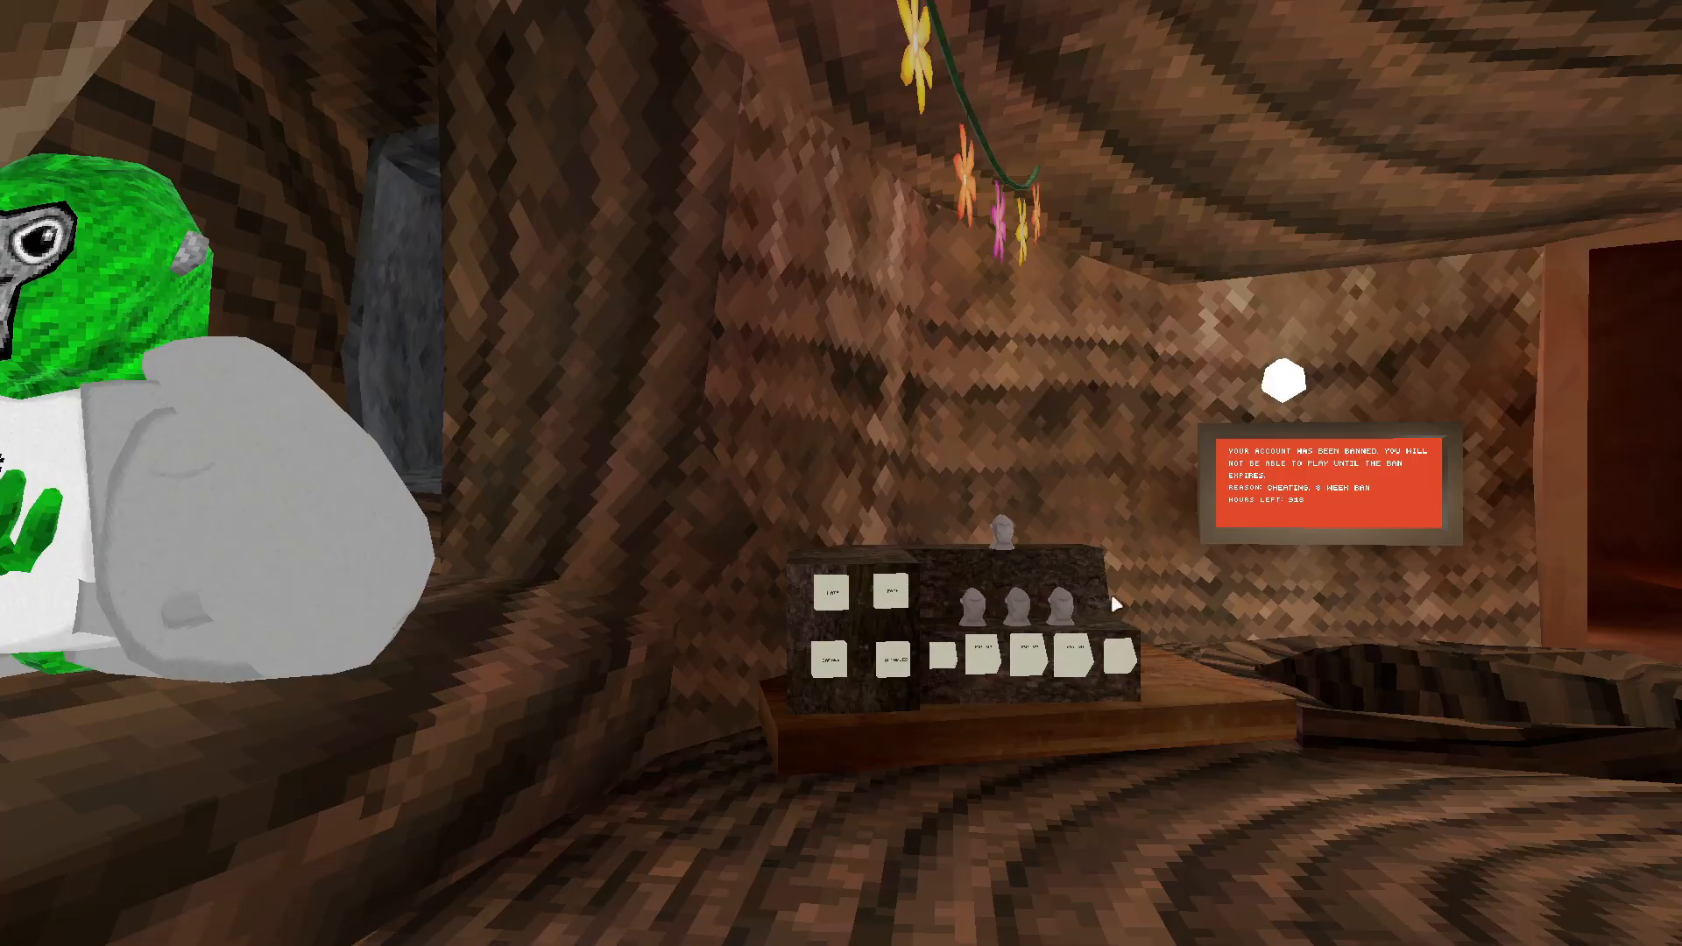
{"action": "mouse_move", "coordinate": [156, 8]}
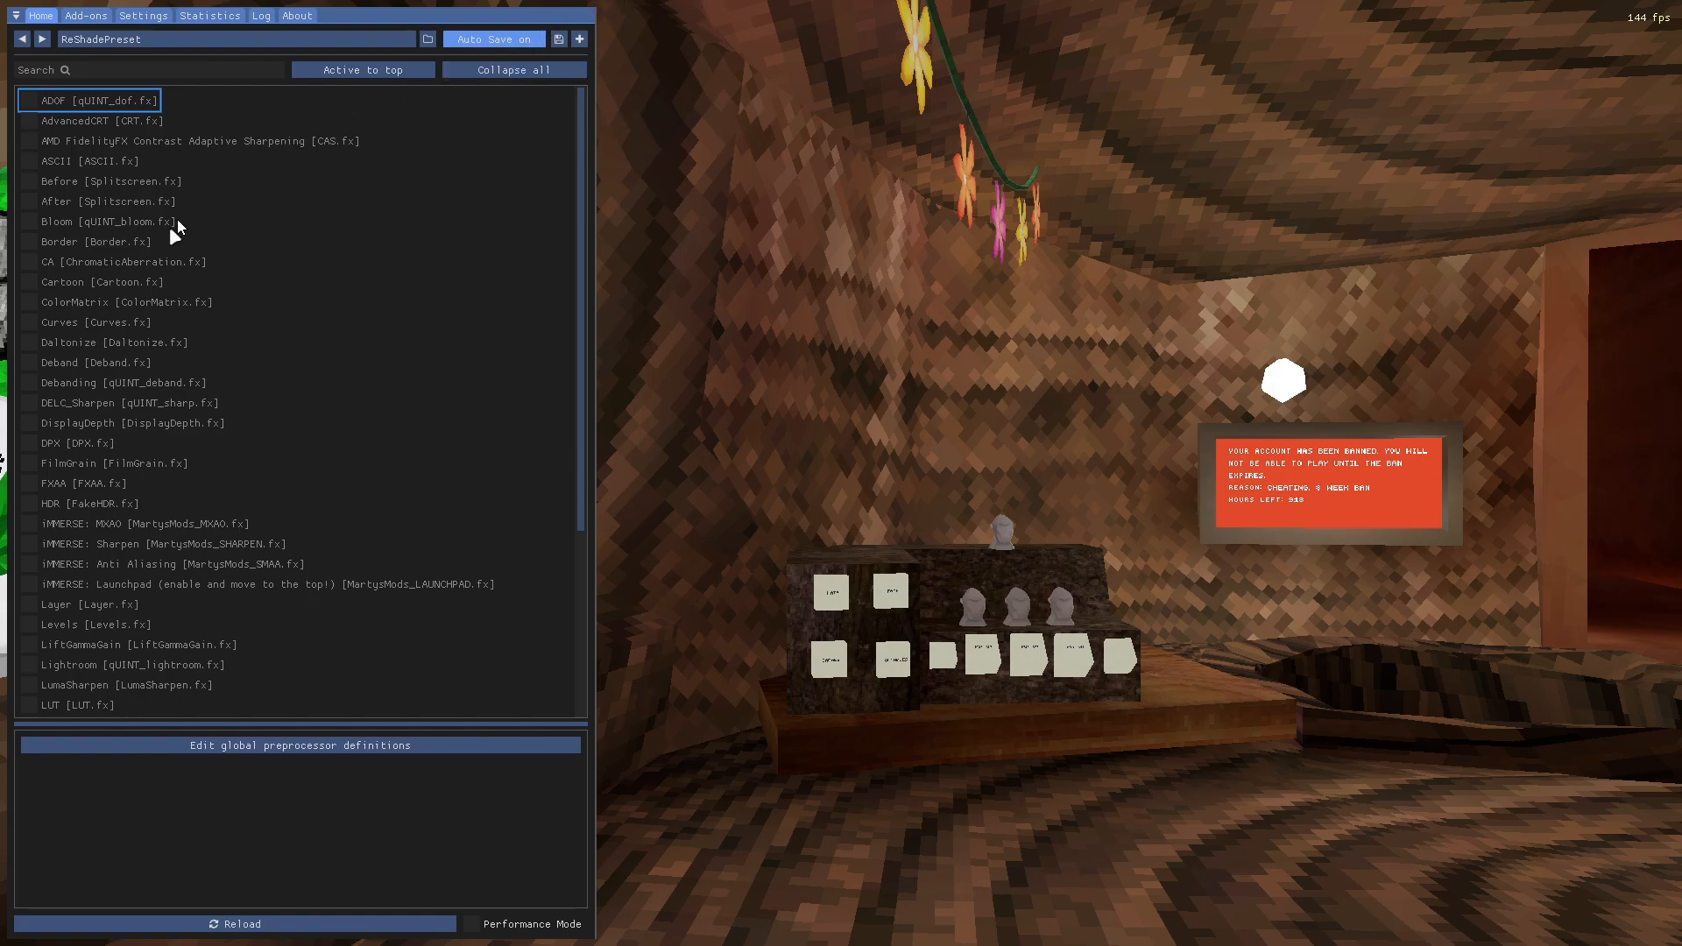
- Tick Bloom, FakeHDR and iMMERSE MXAO in the ReShade Home tab
{"action": "left_click", "coordinate": [29, 221]}
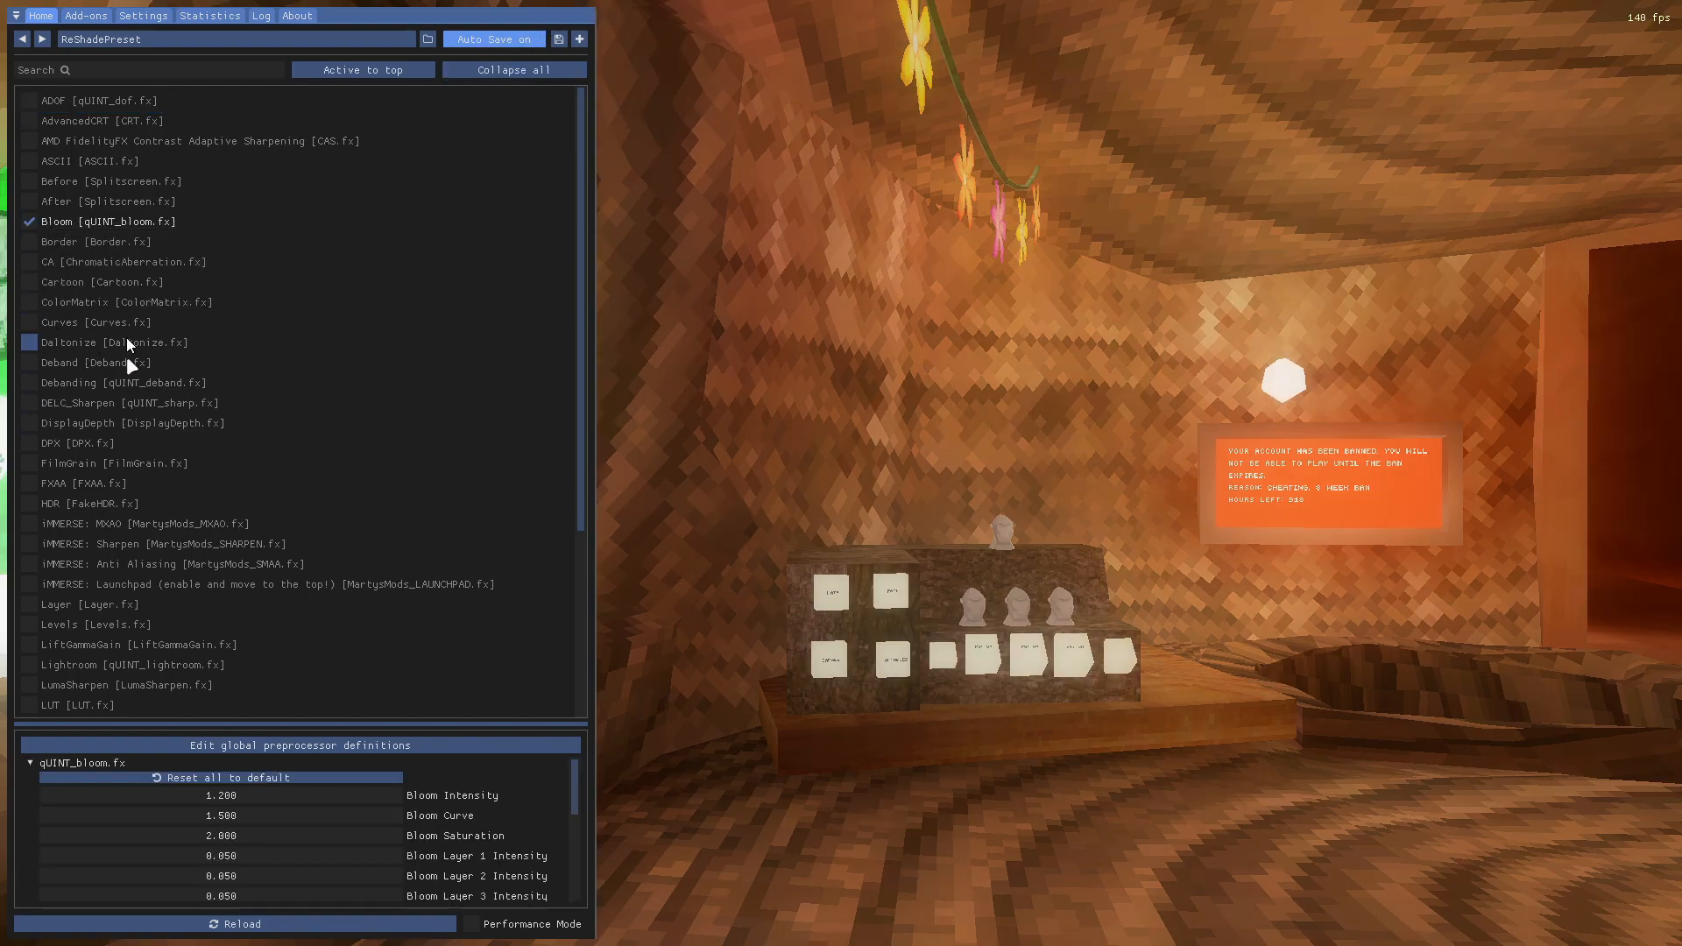
{"action": "left_click", "coordinate": [30, 505]}
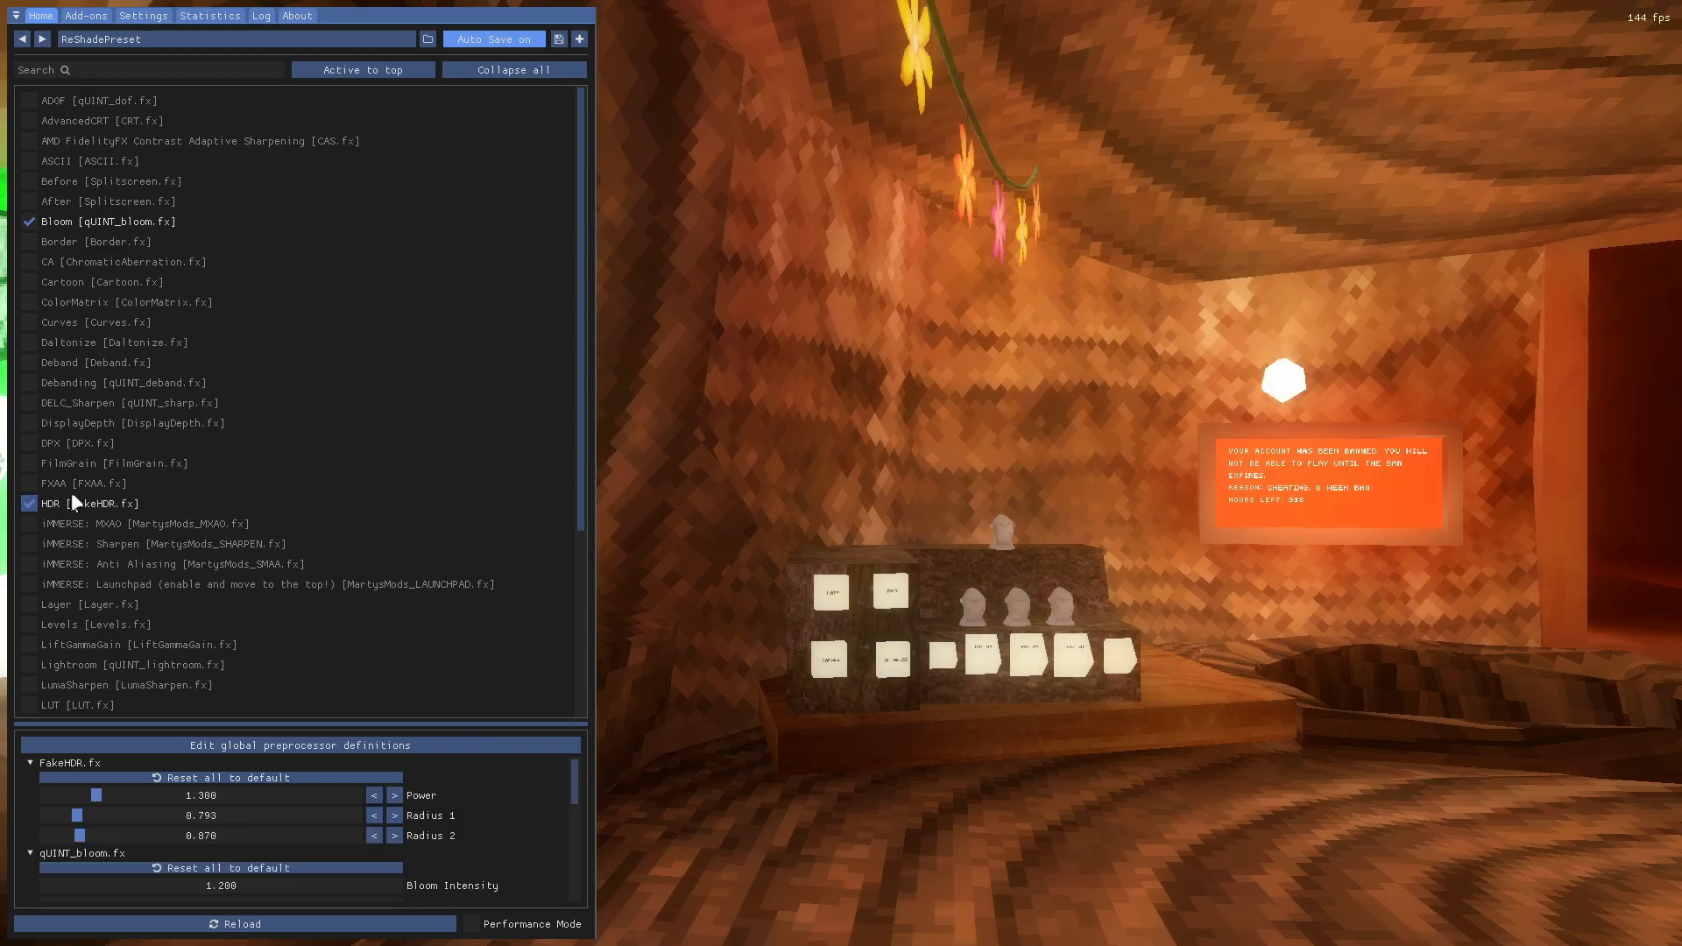
{"action": "mouse_move", "coordinate": [40, 559]}
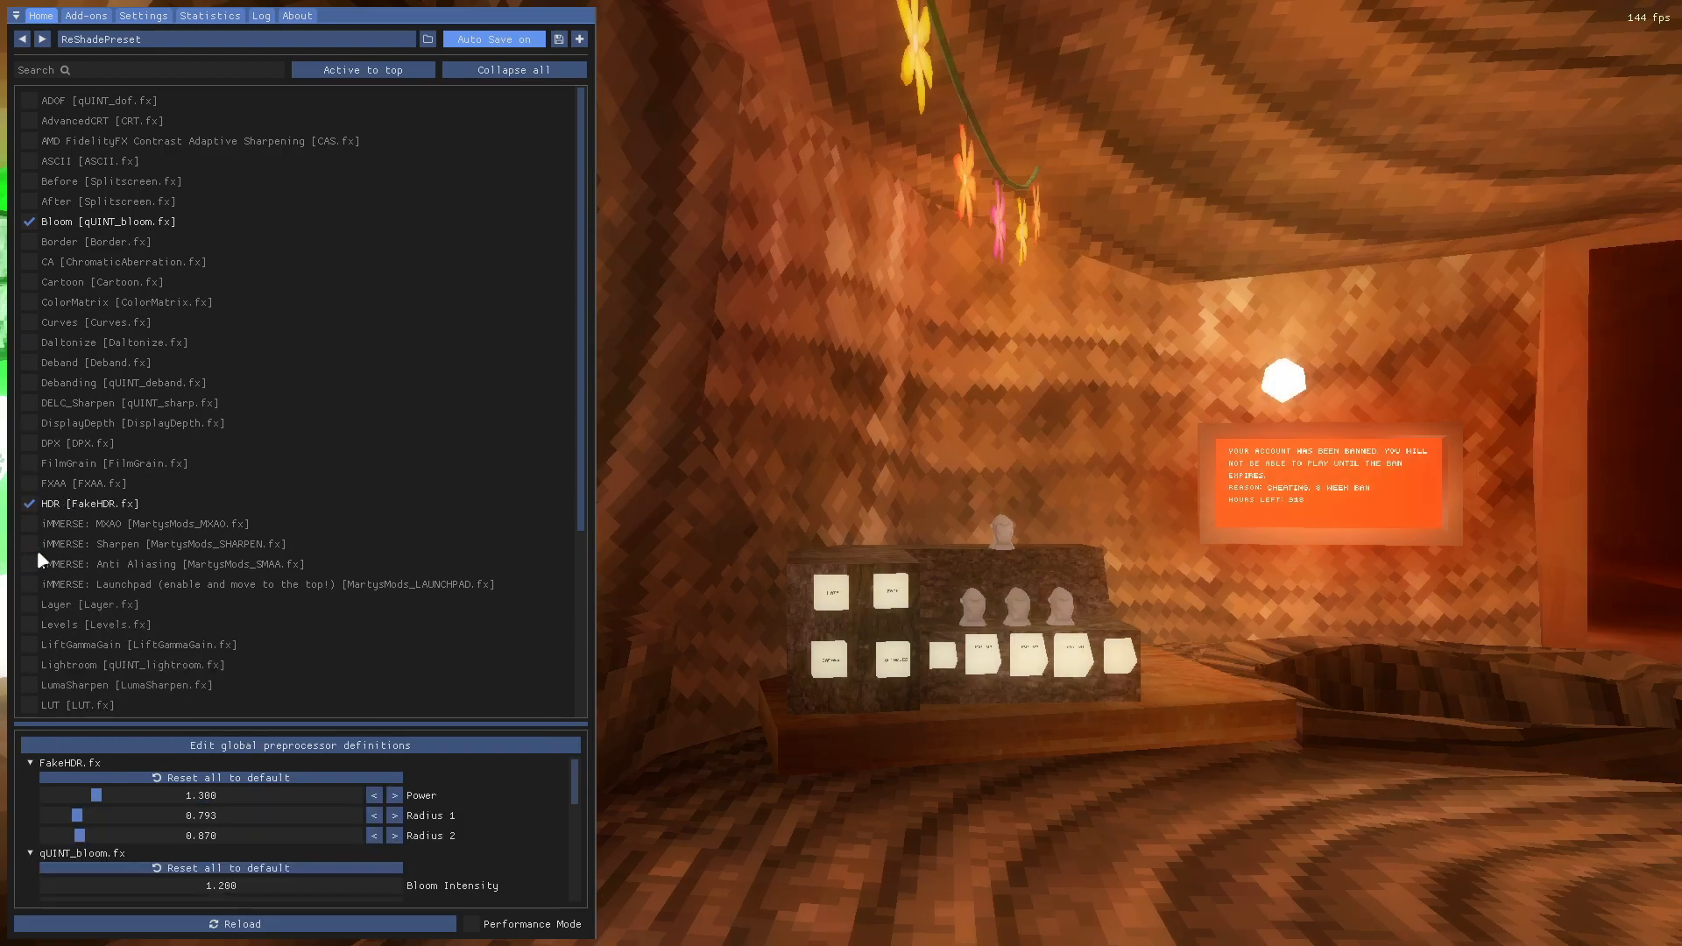
{"action": "left_click", "coordinate": [29, 524]}
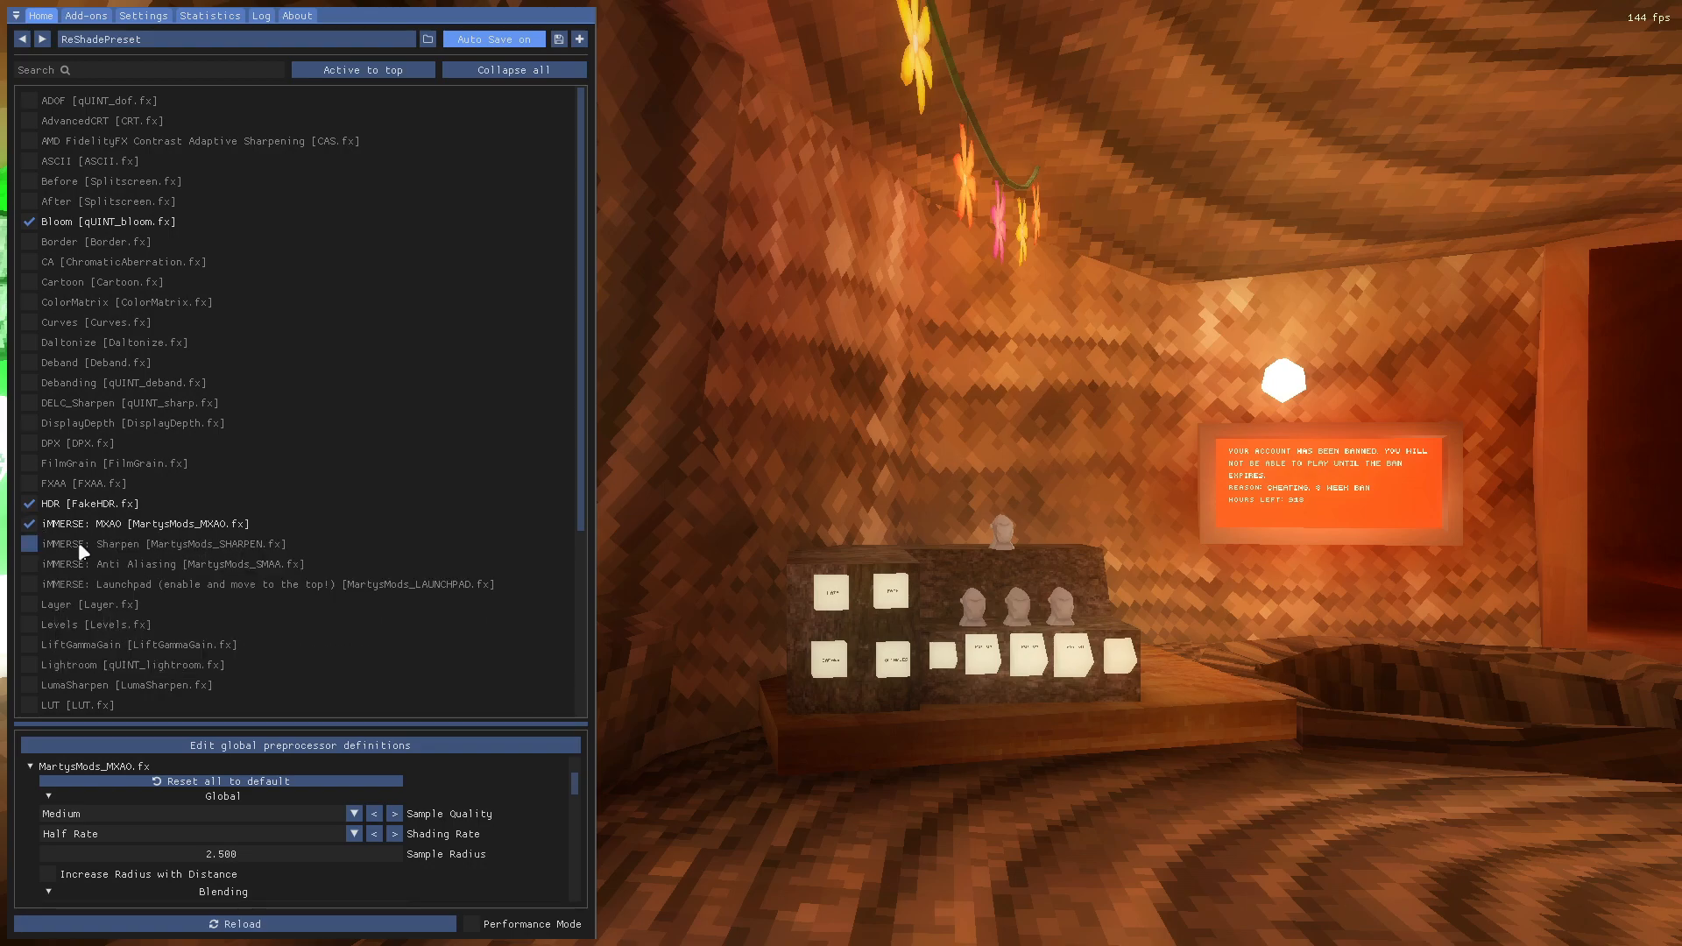
{"action": "scroll", "scroll_direction": "down", "scroll_amount": 3}
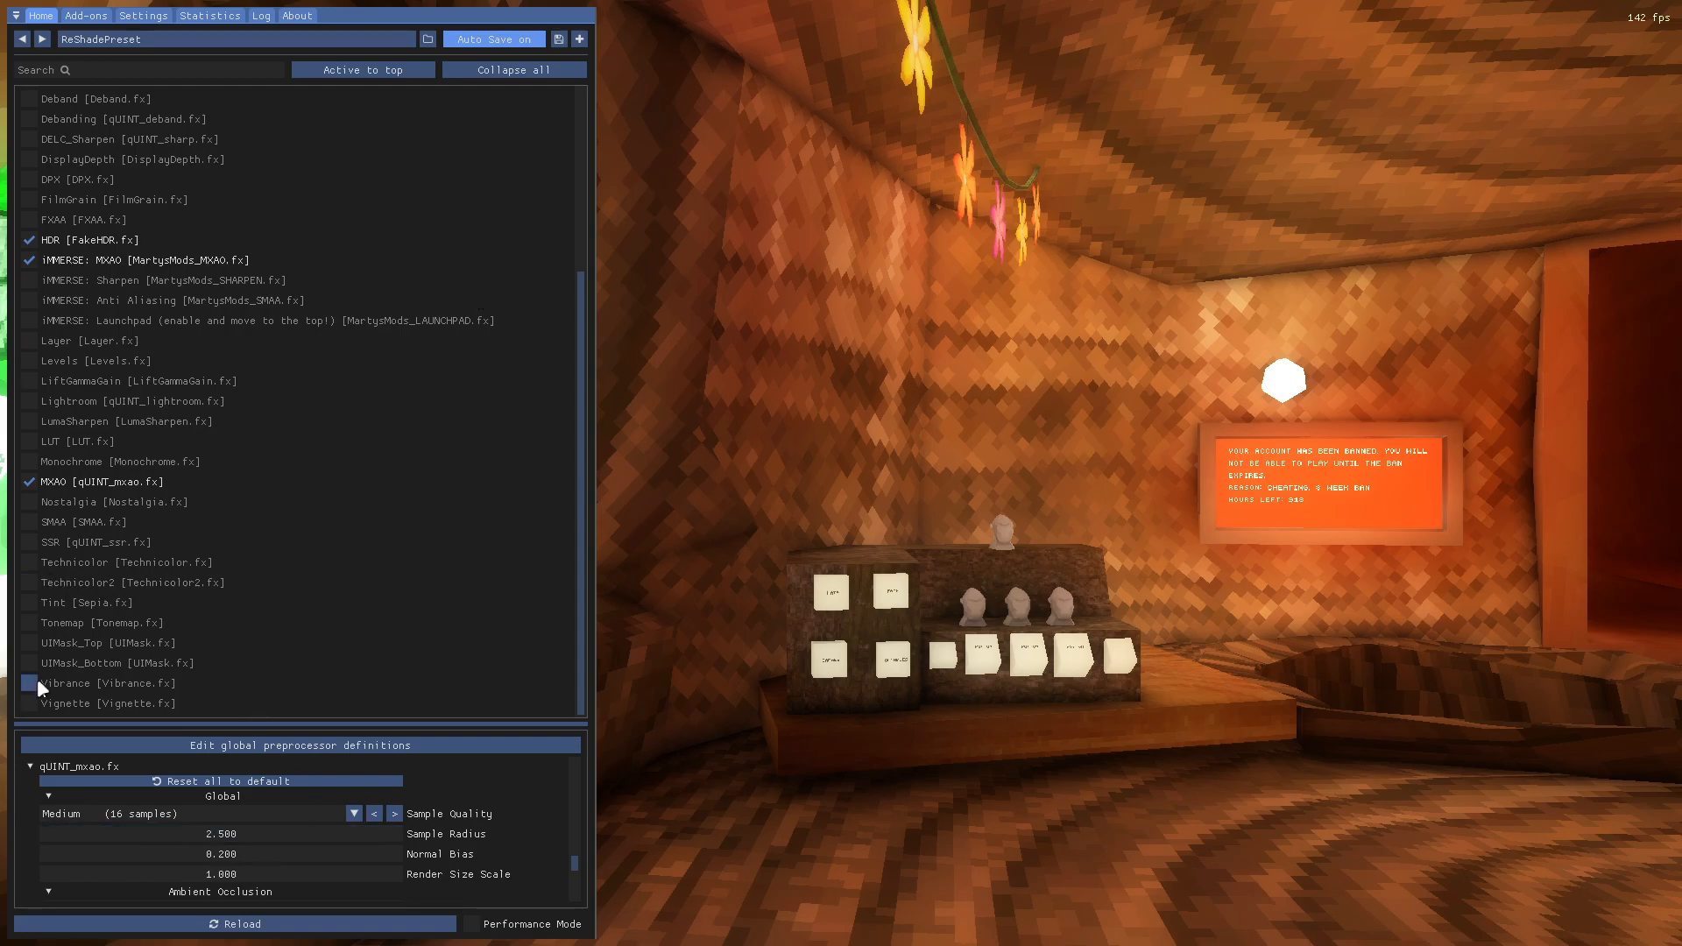
{"action": "scroll", "scroll_direction": "up", "scroll_amount": 3}
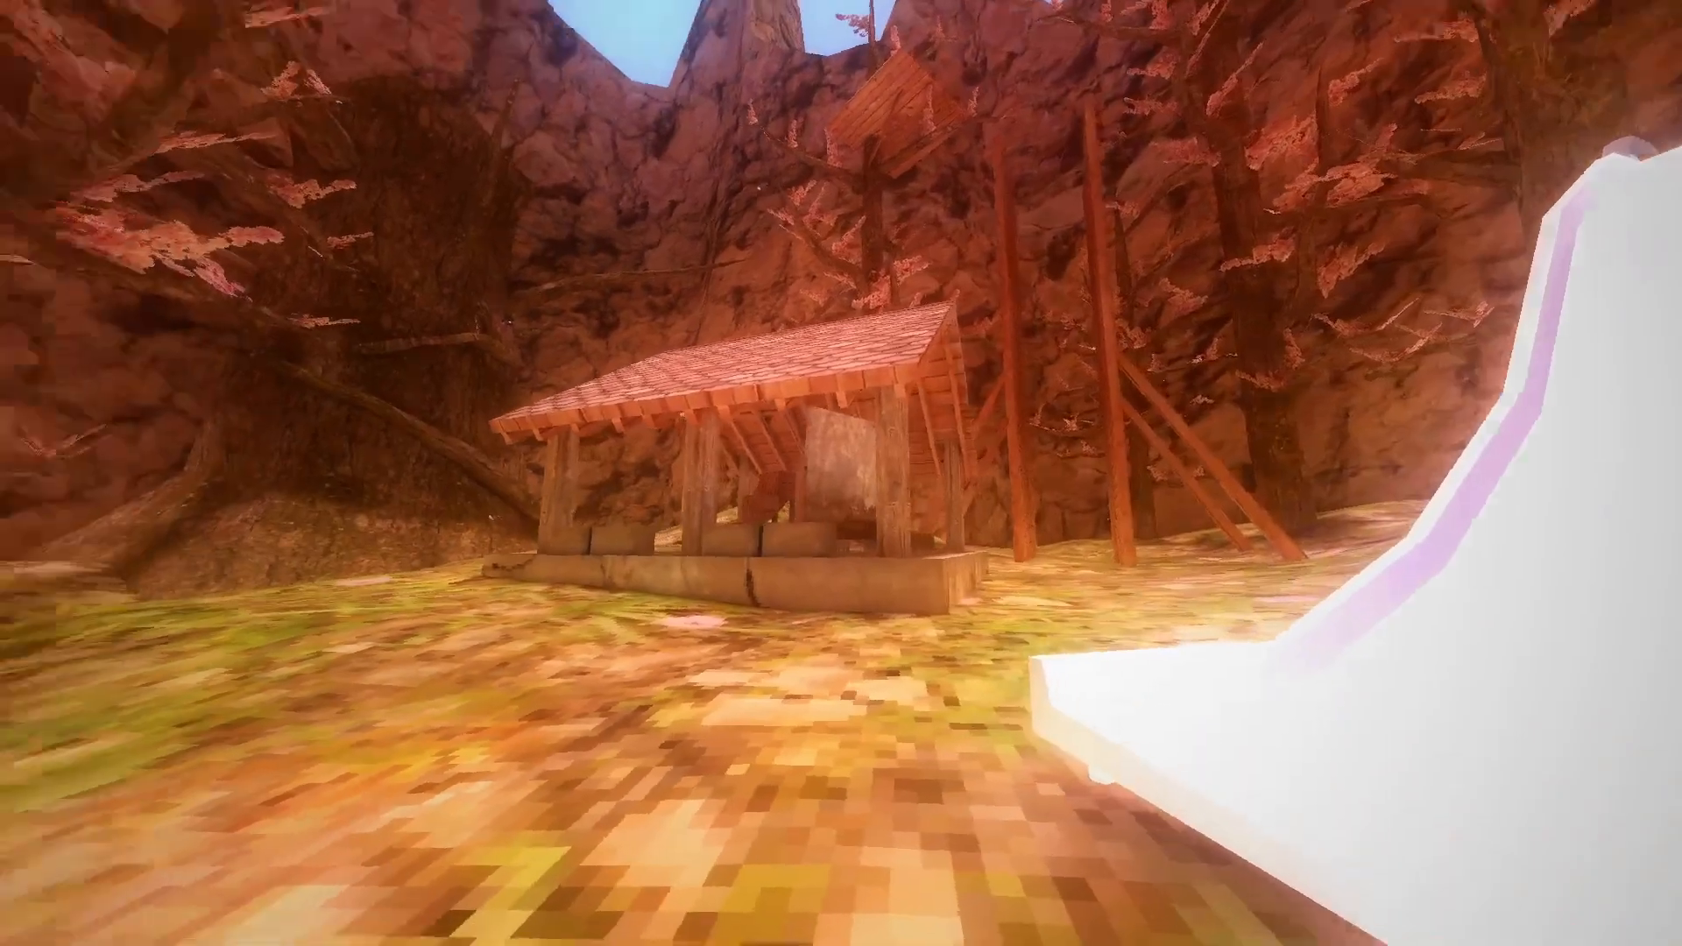
{"action": "mouse_move", "coordinate": [841, 473]}
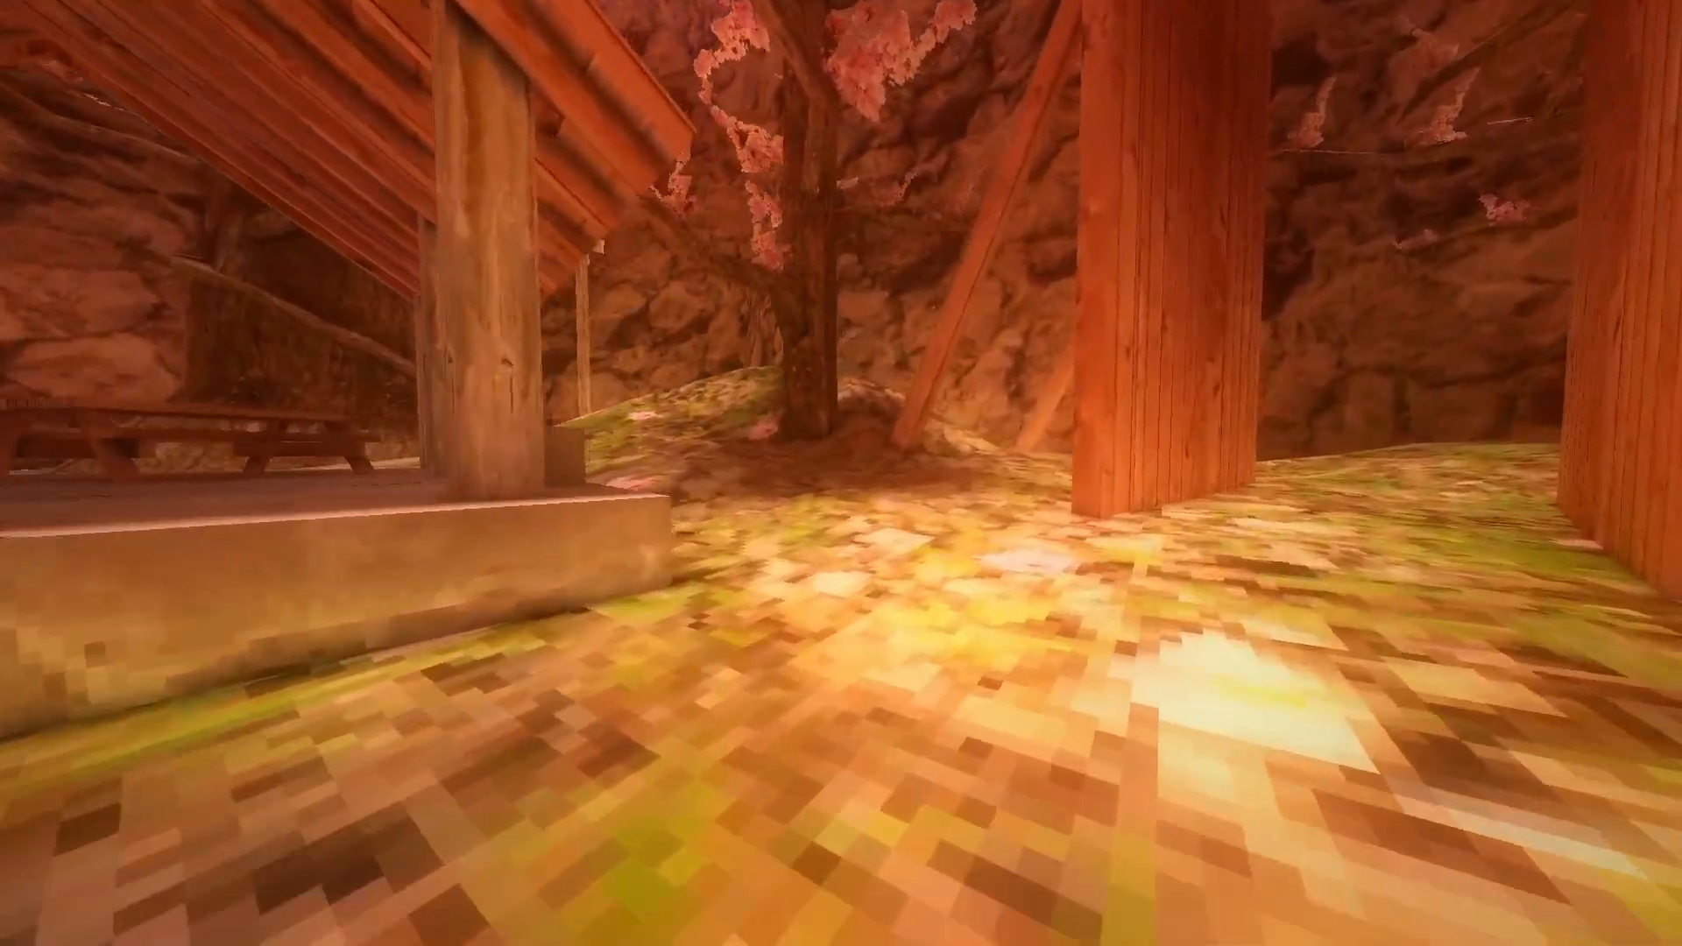